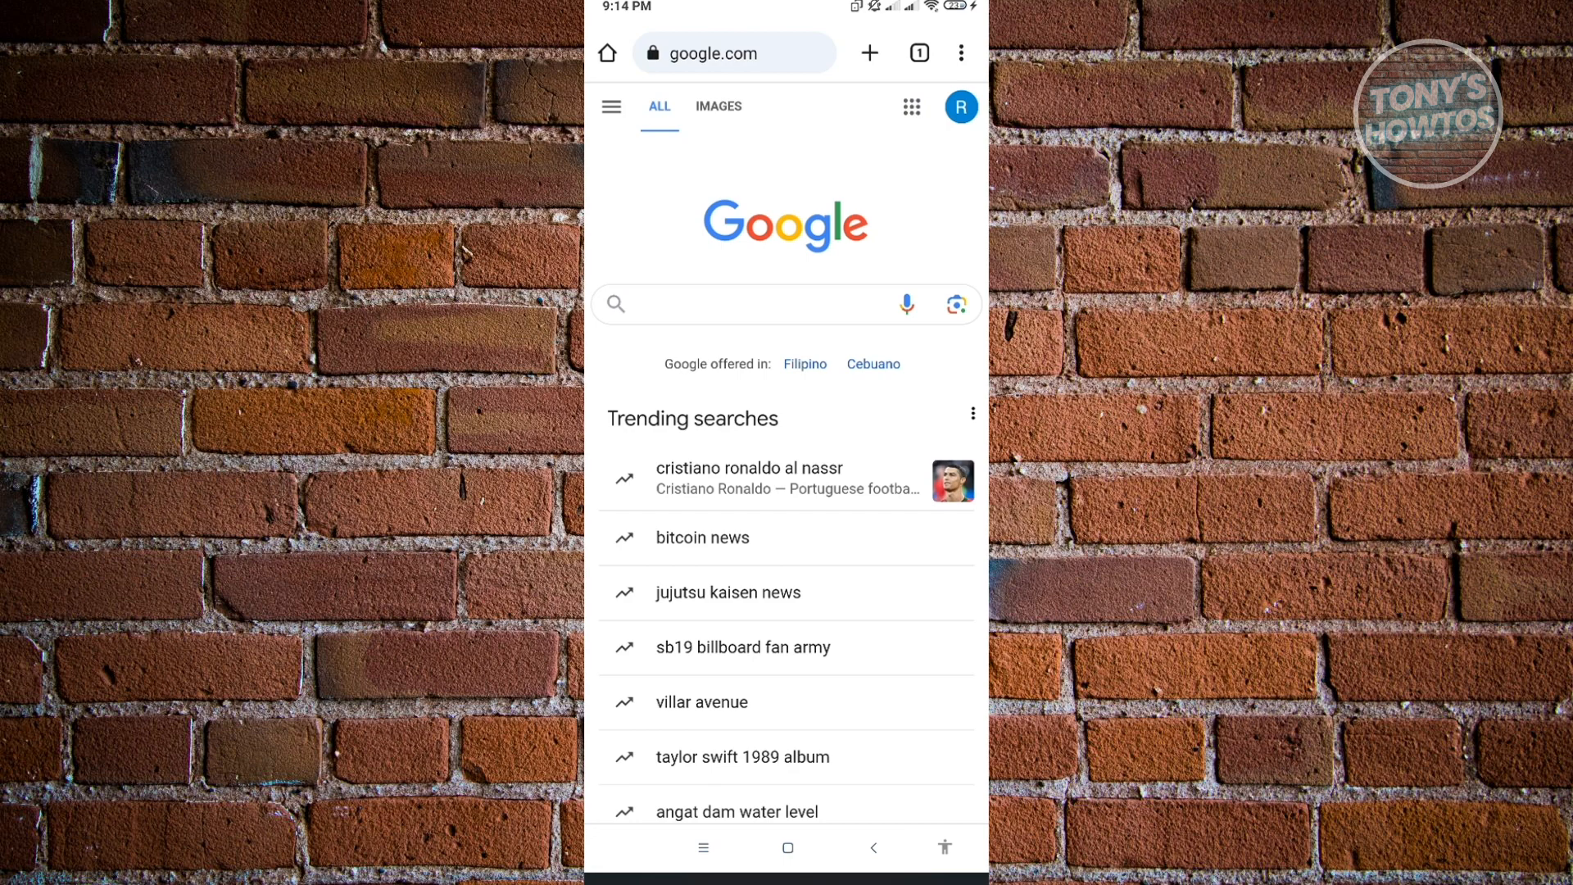
Step: Rerun the 'adobe firefly' Google search and open 'Adobe Firefly - Generative AI for creatives'
left_click(732, 303)
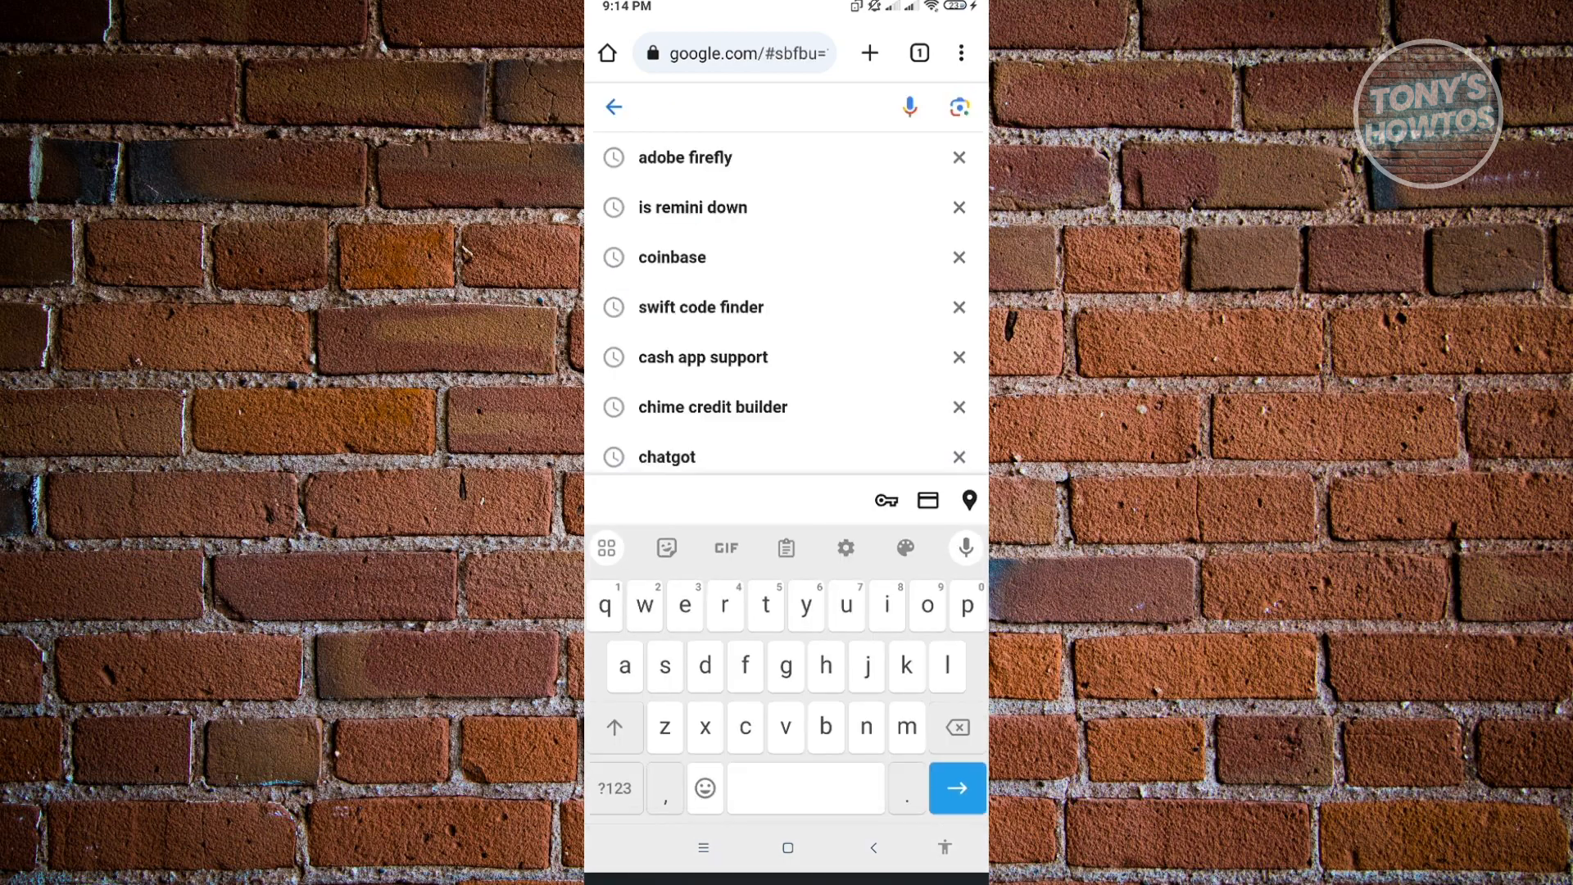
left_click(686, 156)
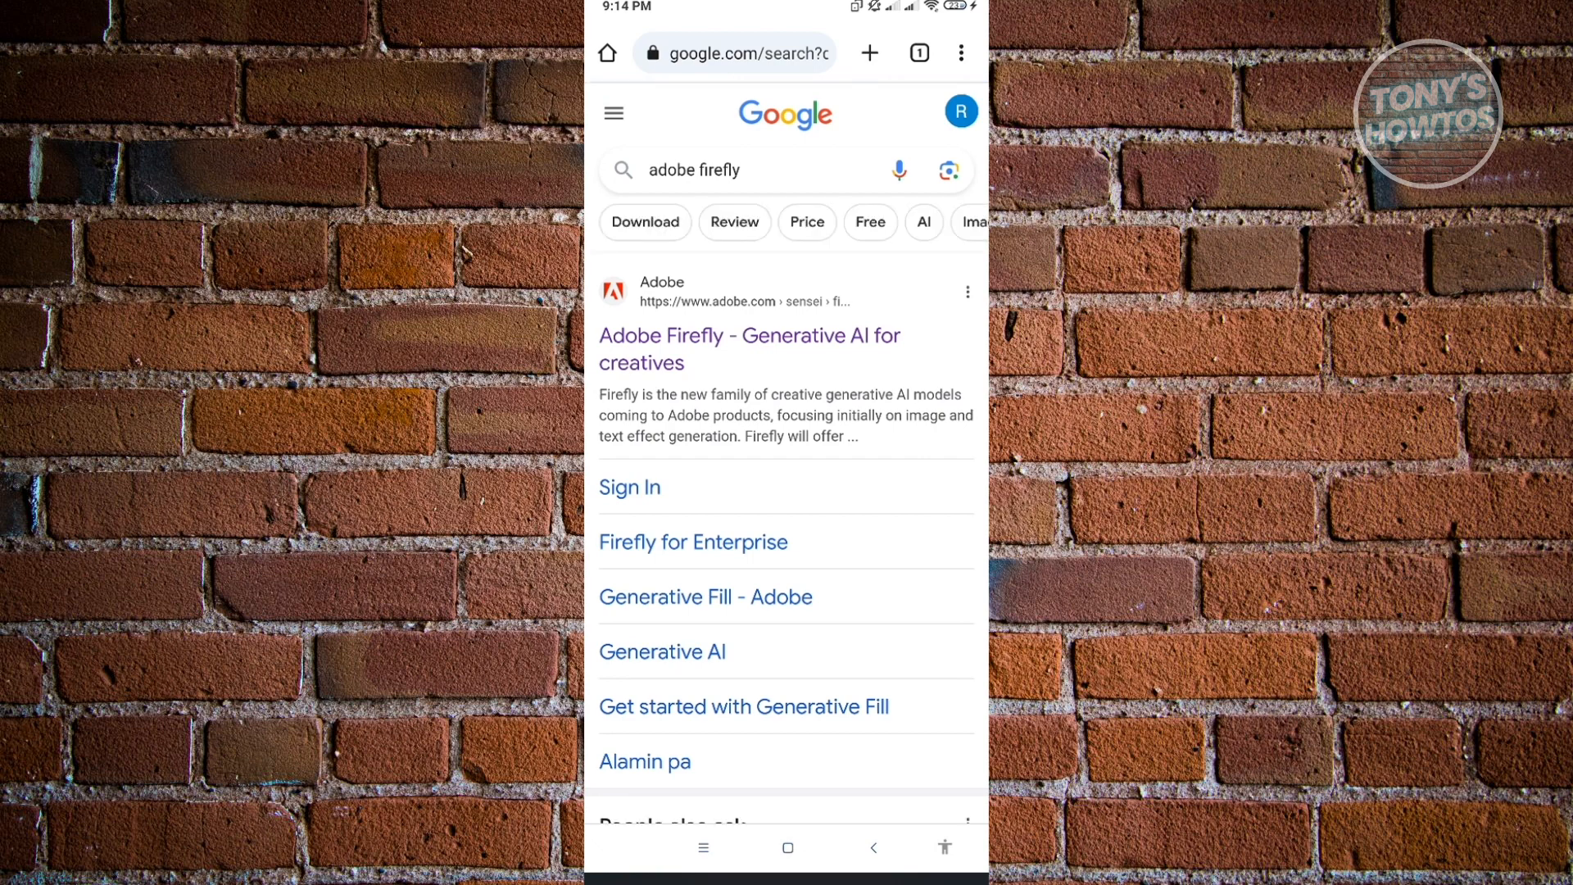
left_click(747, 348)
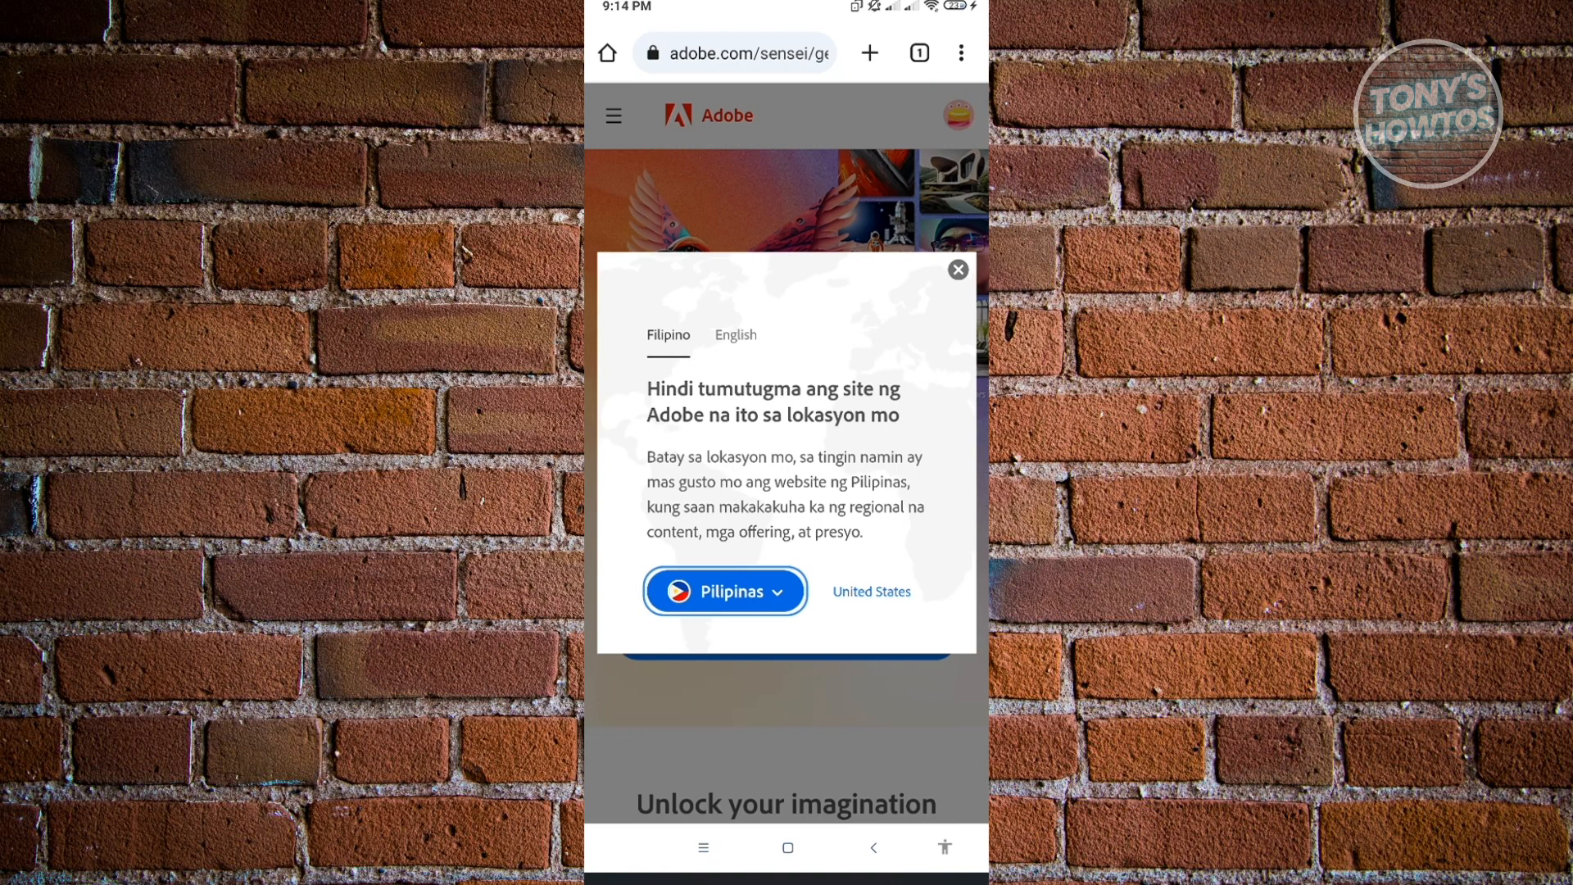
Step: Switch the location notice to English and choose Pilipinas to stay on the Philippines site
left_click(734, 335)
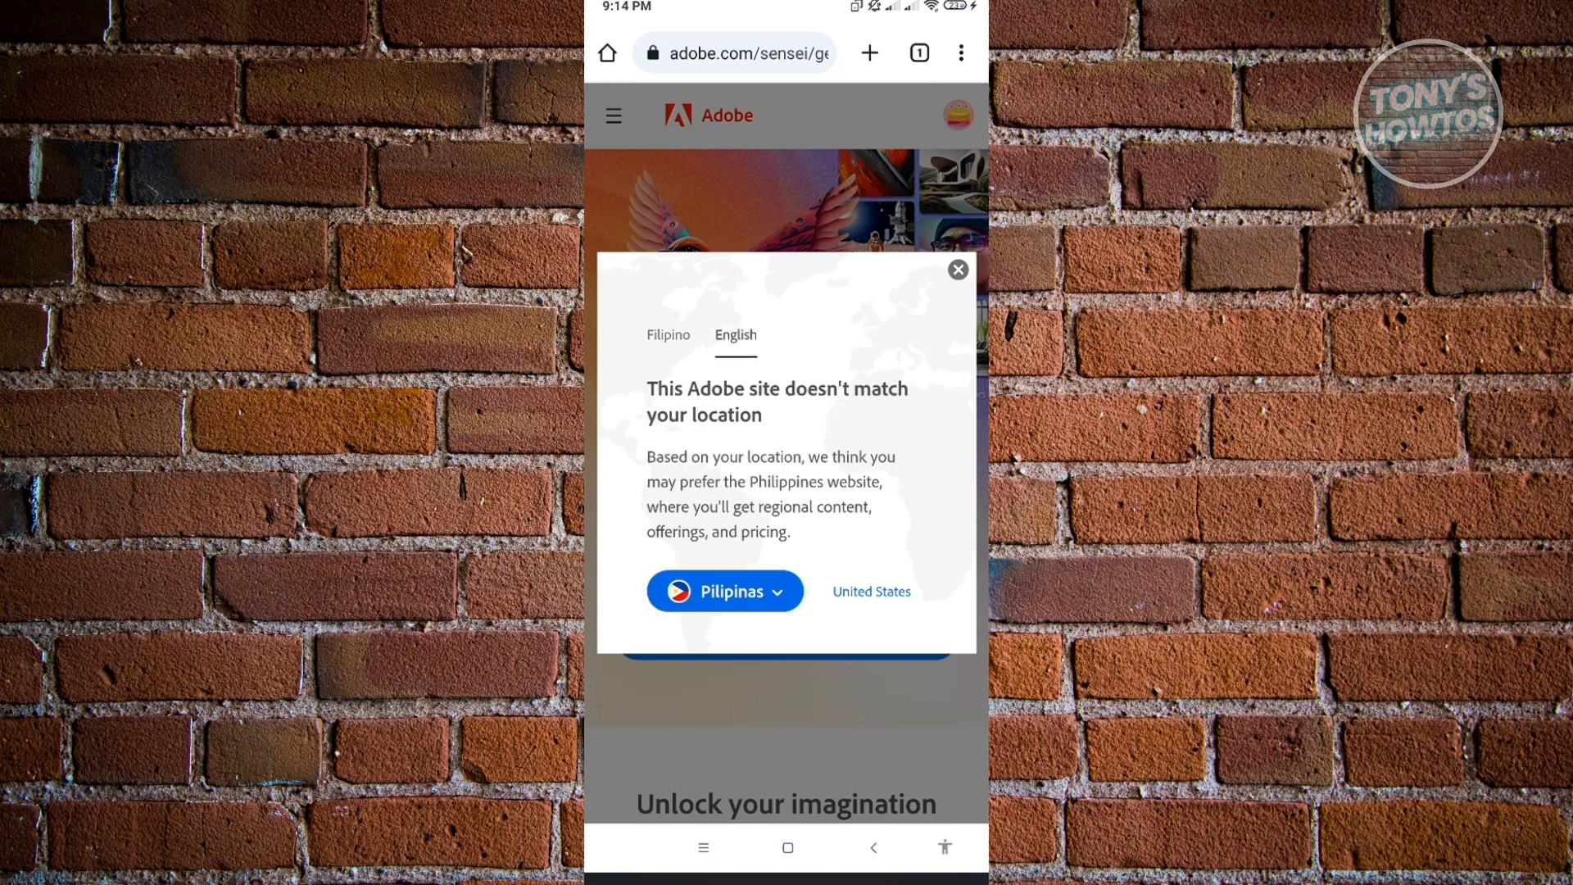
left_click(723, 590)
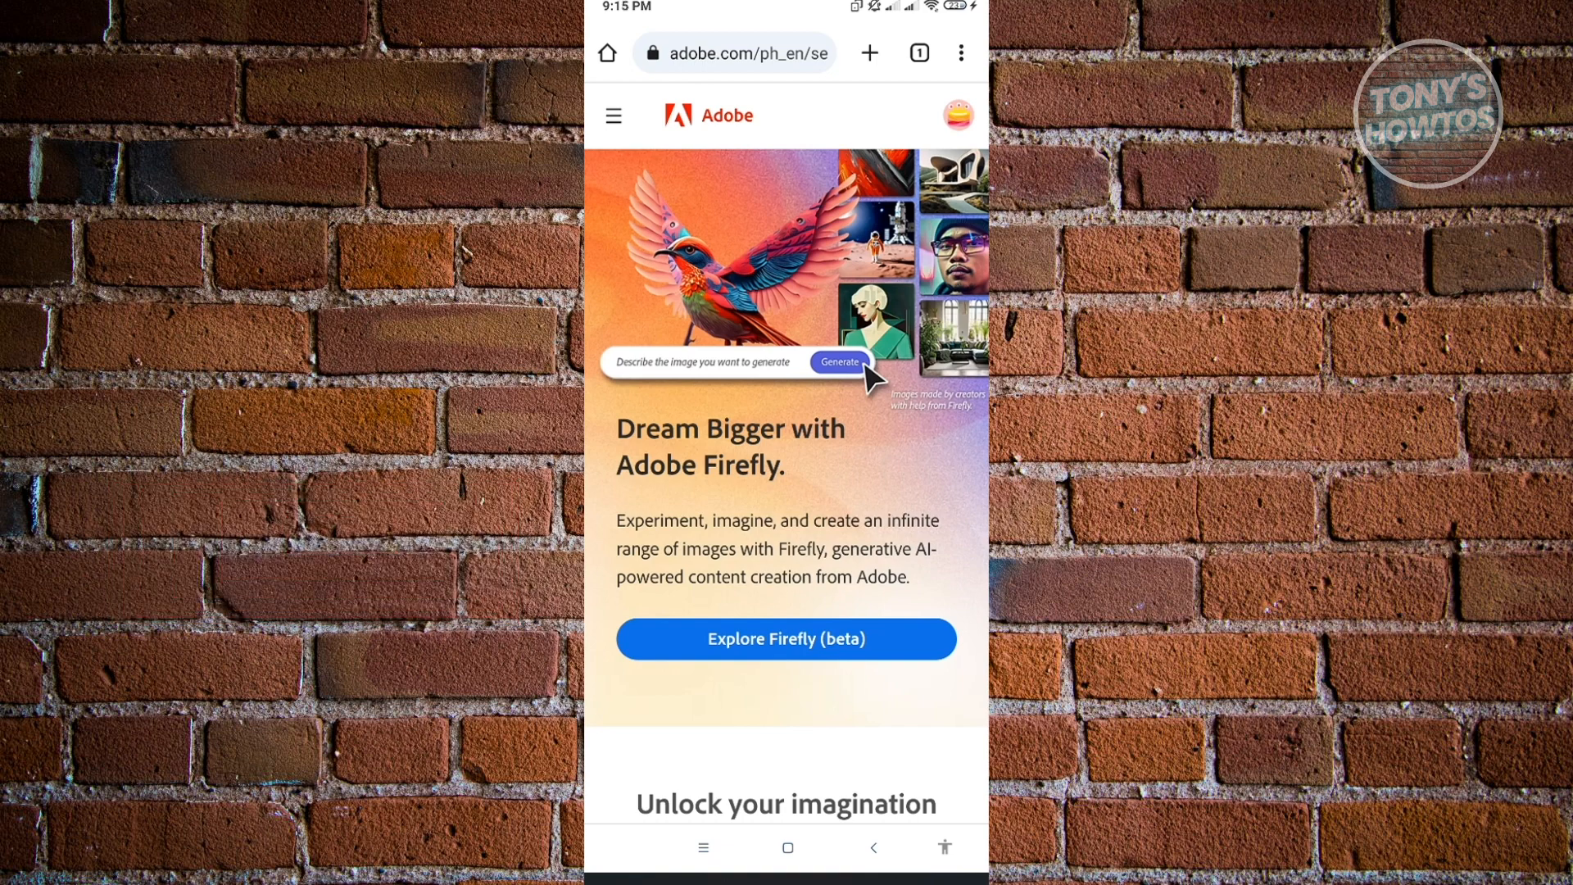
left_click(960, 52)
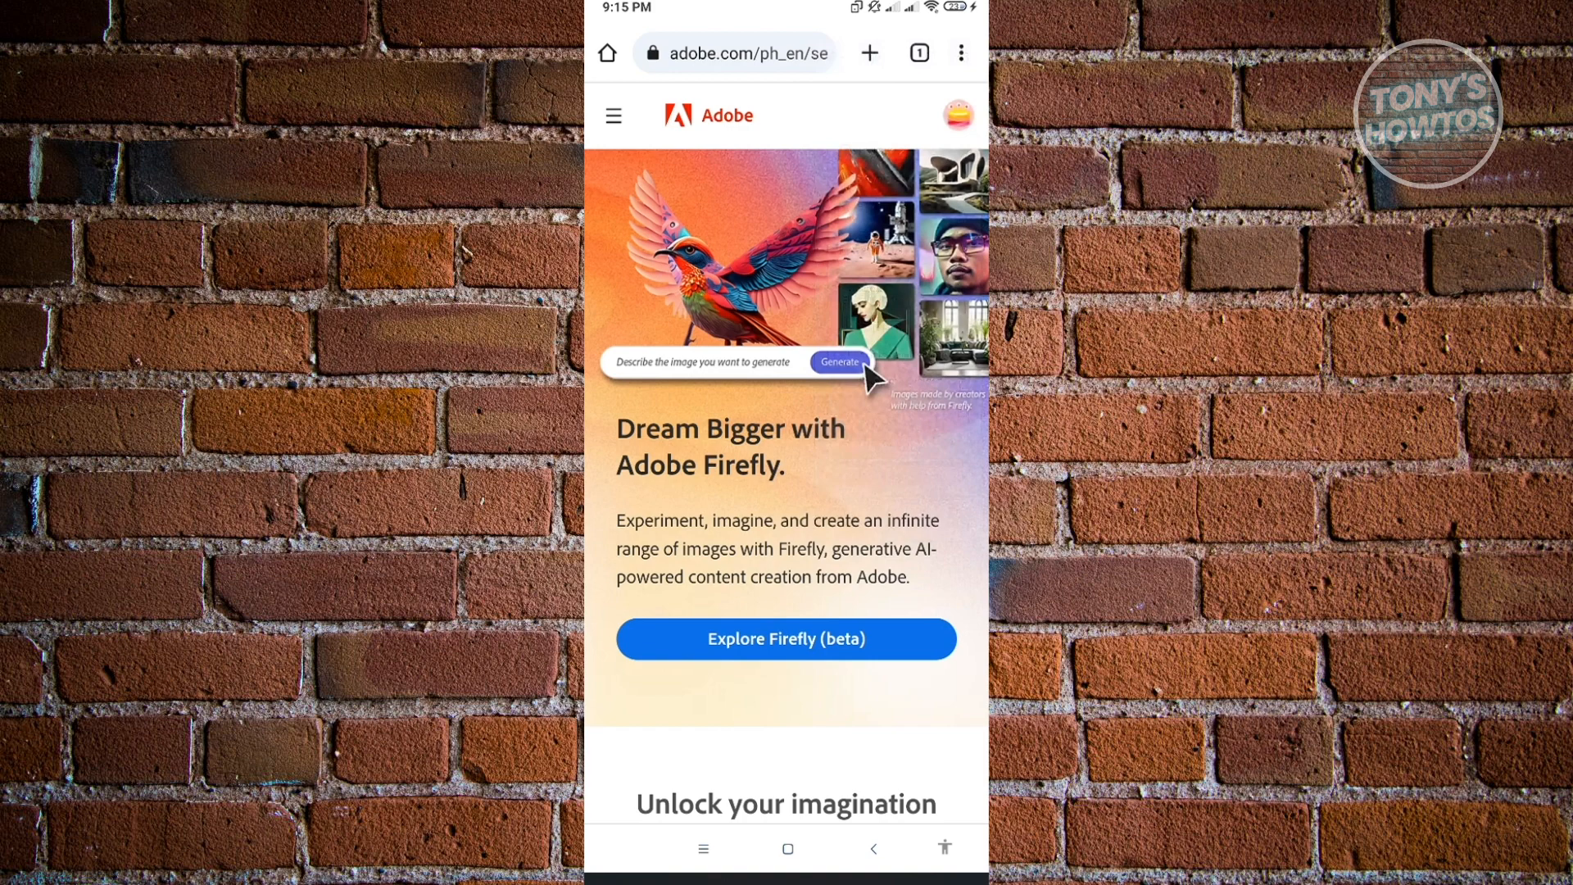
Step: Open 'Explore Firefly (beta)' and launch Generate on the Generative fill card
left_click(786, 639)
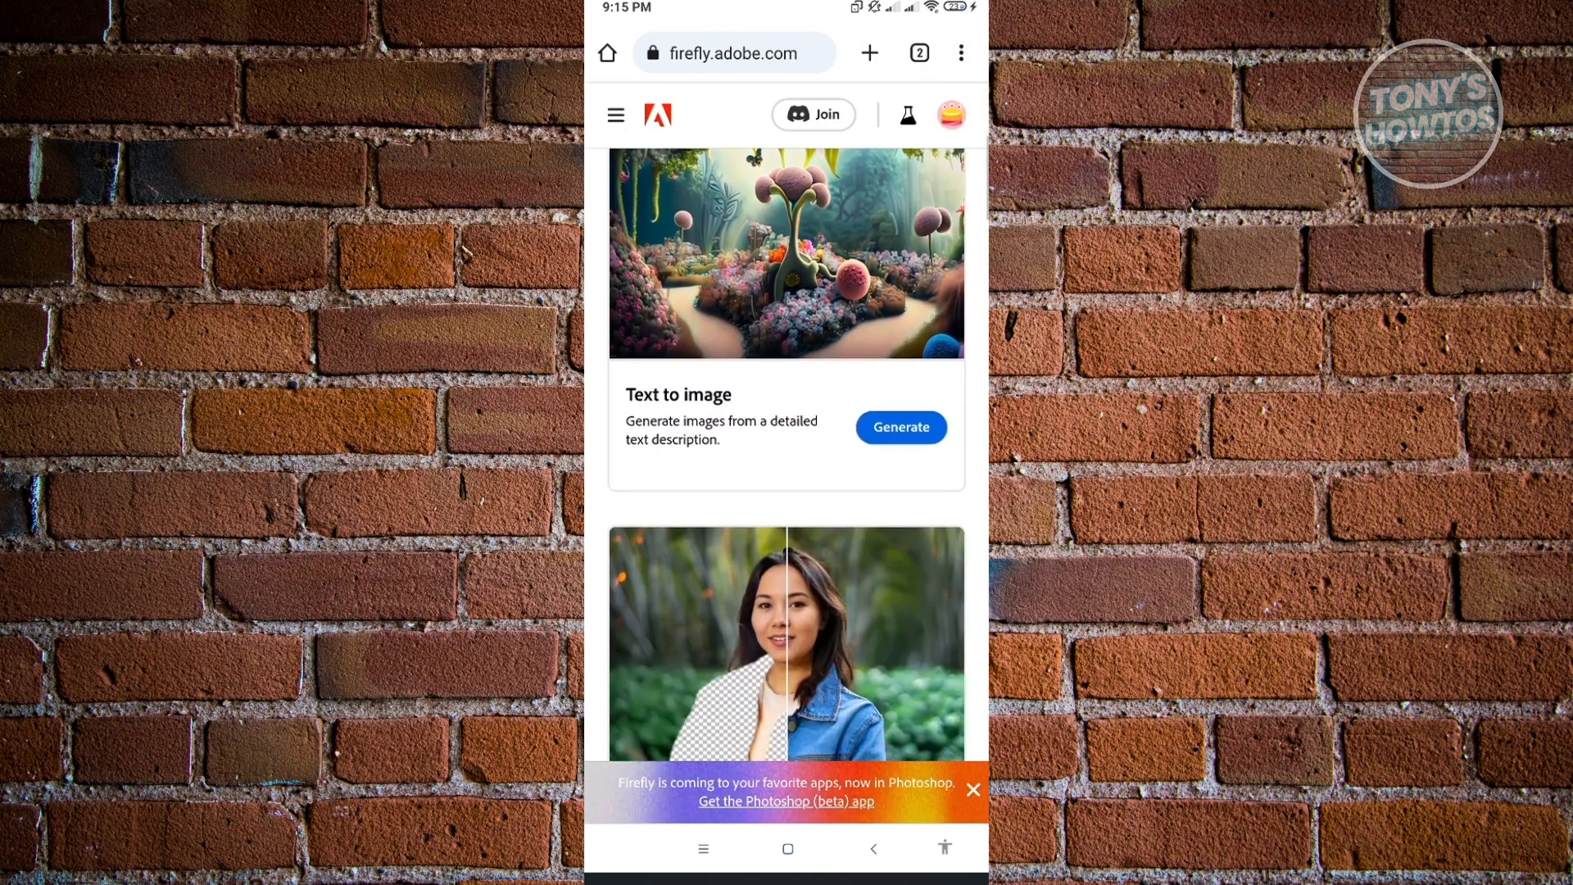
scroll("down", 3)
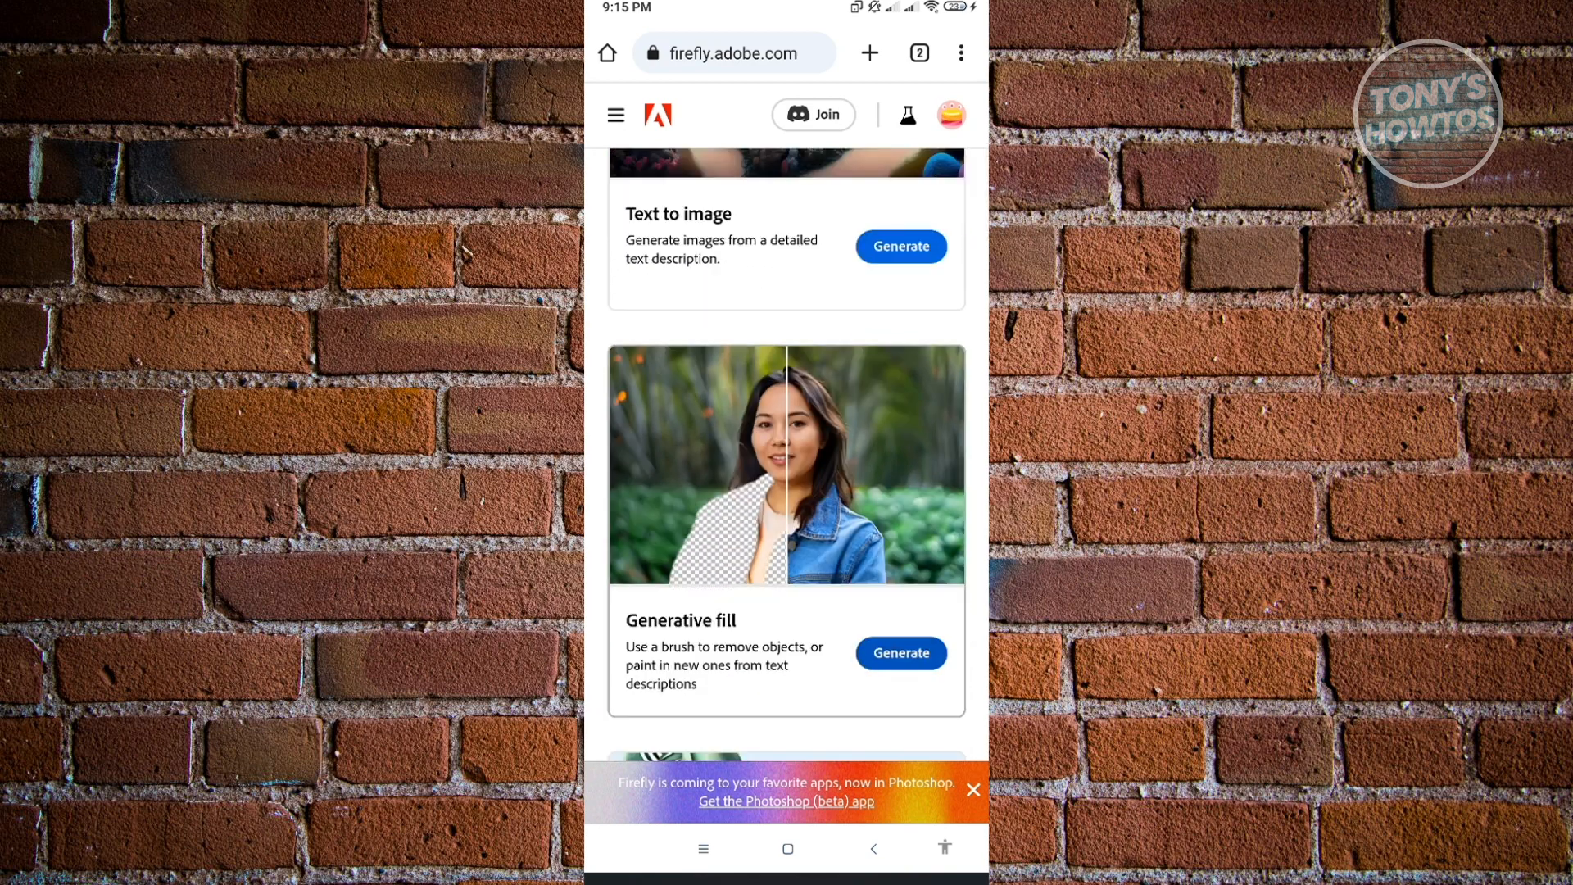
left_click(899, 653)
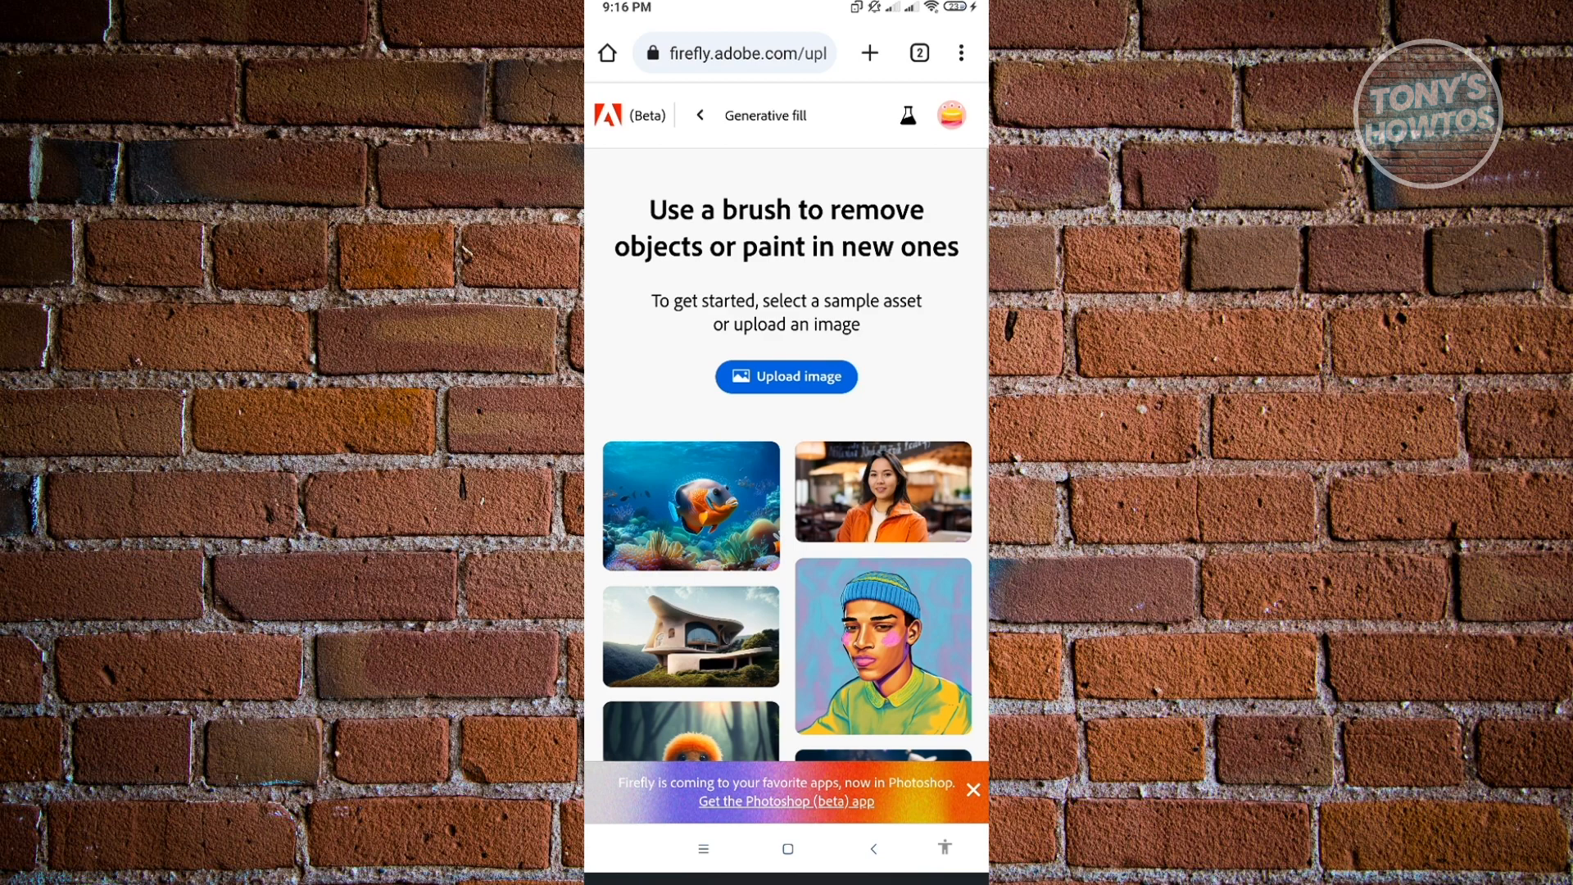
Step: Upload the portrait of the man in the denim jacket into Generative fill
left_click(787, 379)
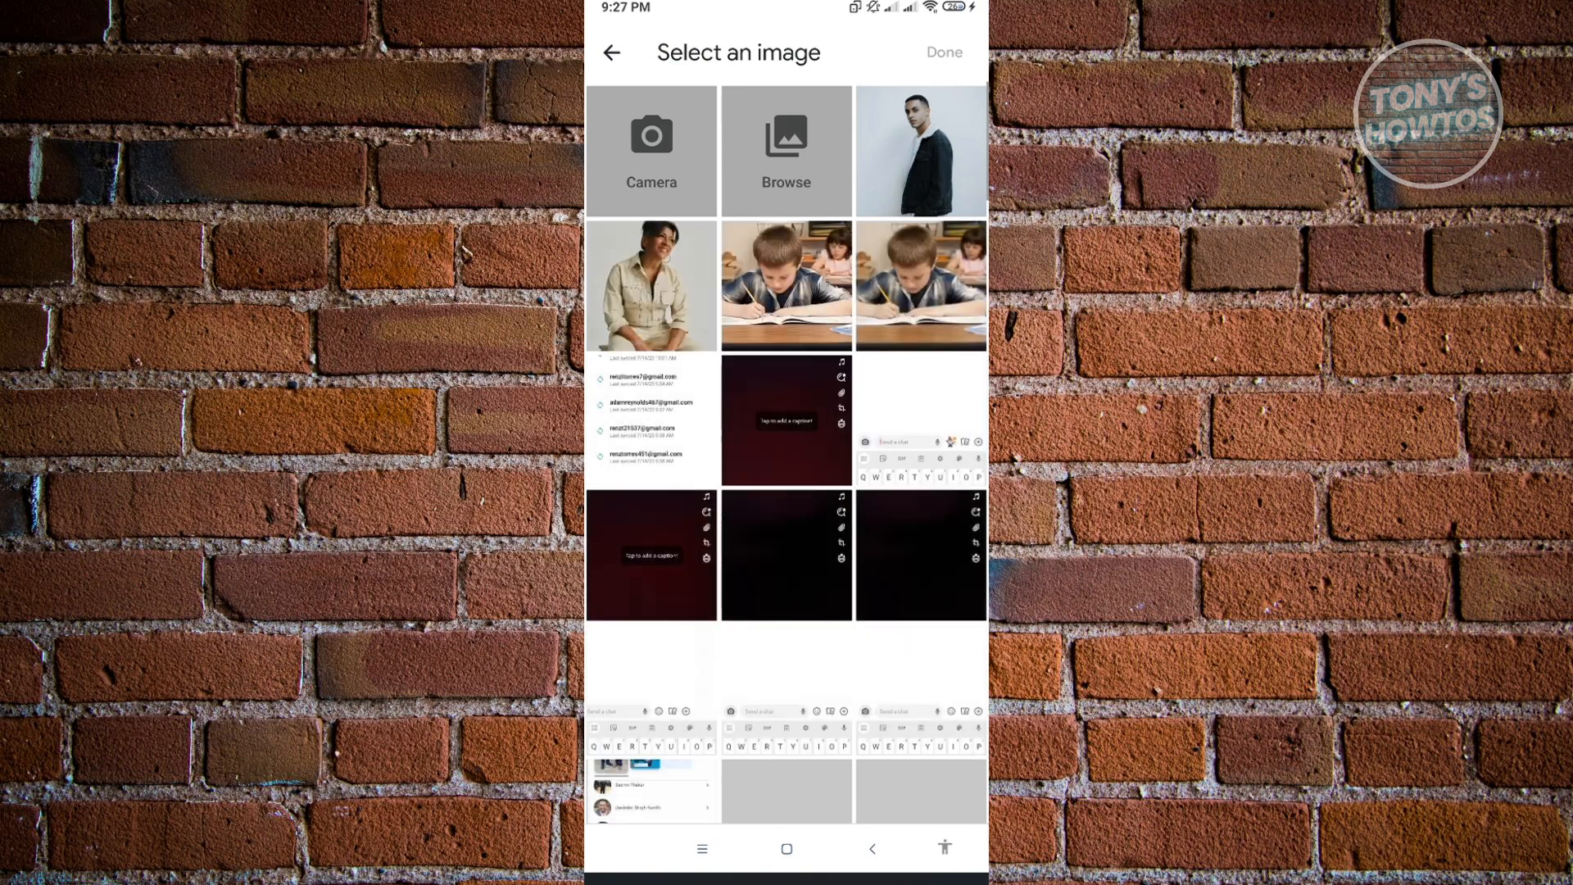
left_click(917, 149)
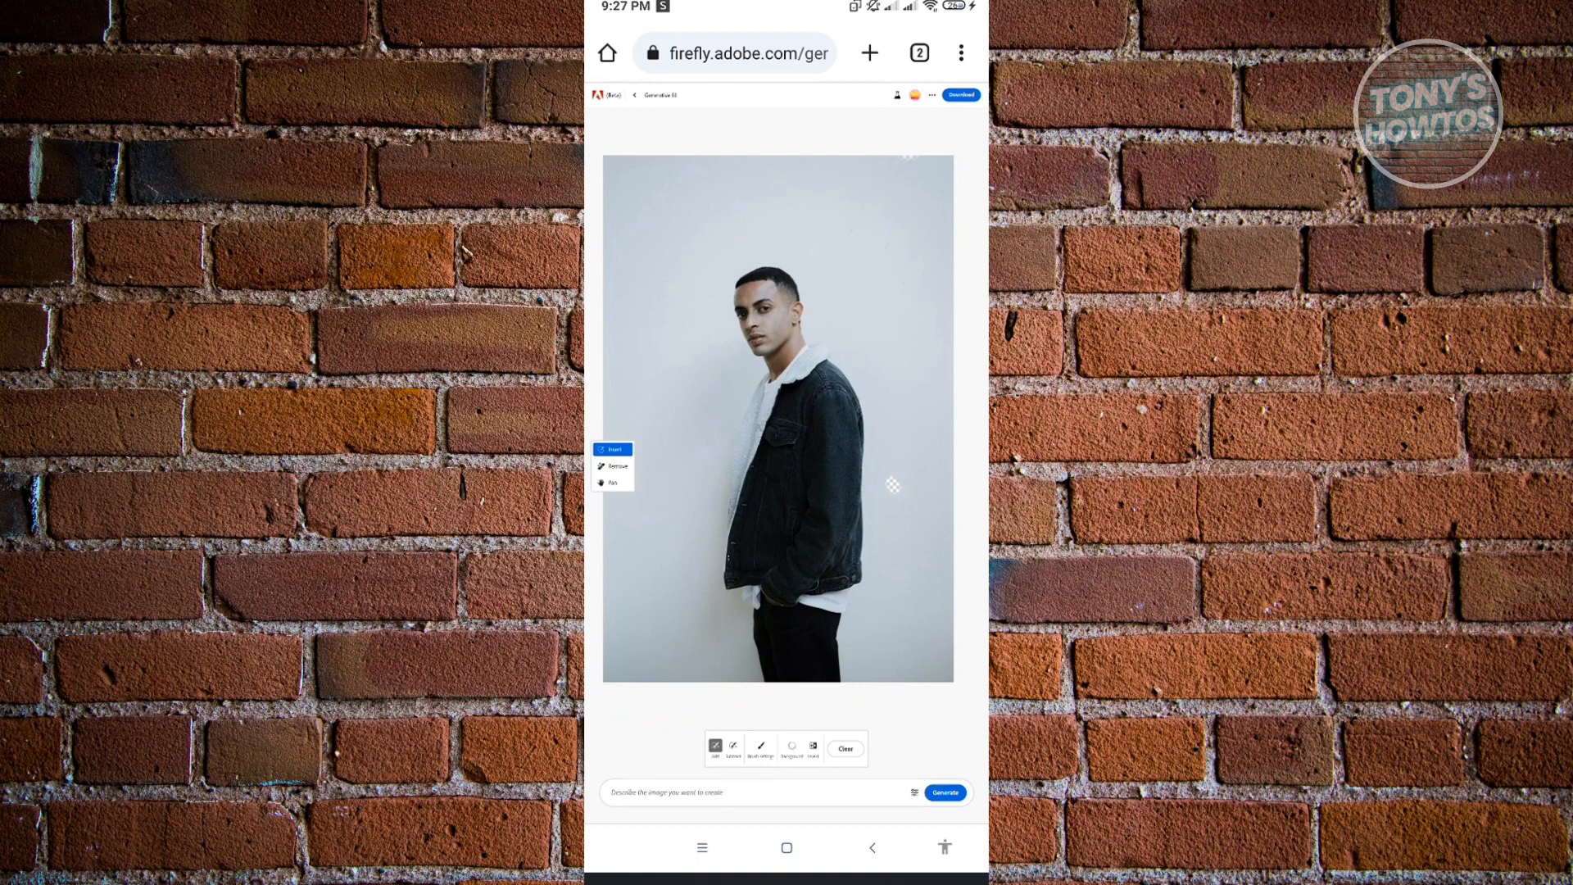
Step: Remove the background and generate a new one from a 'Green field' sunset prompt
left_click(791, 747)
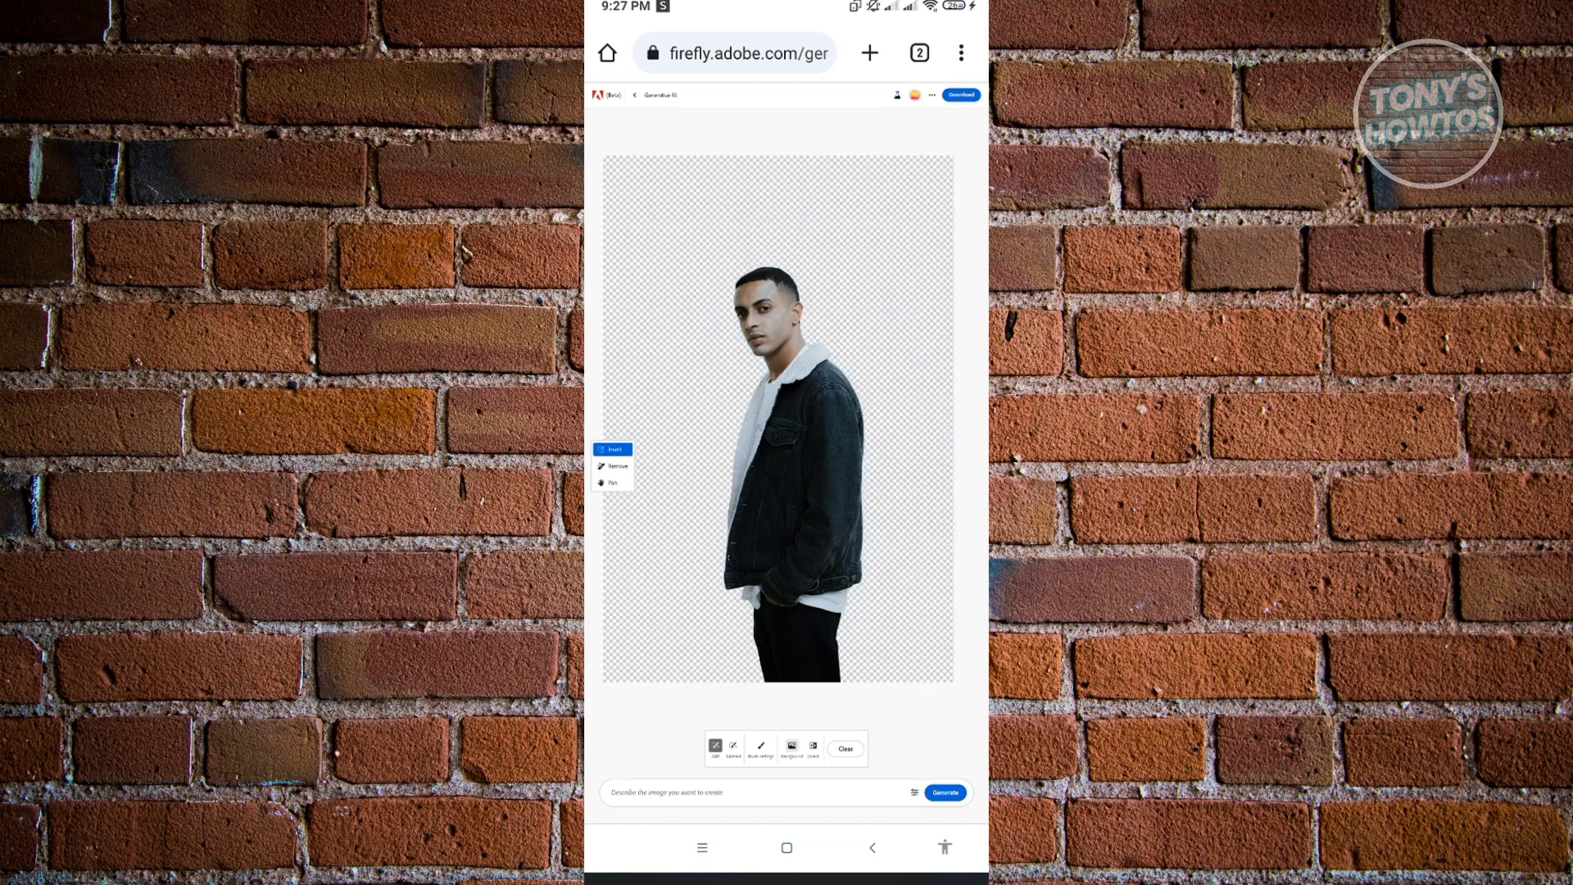
left_click(782, 791)
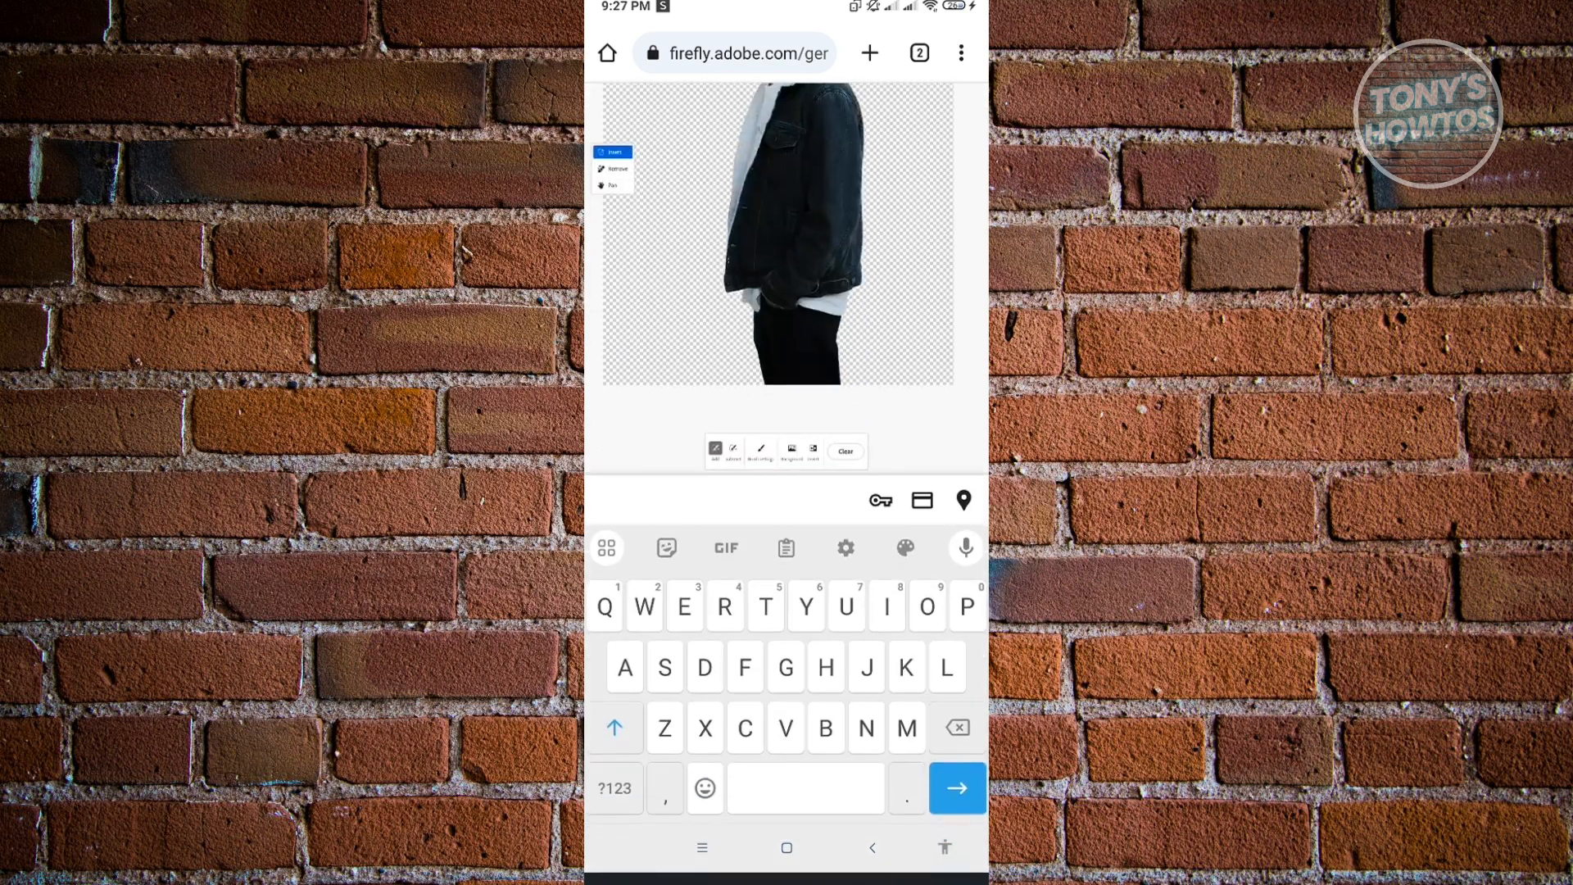
type("Gree")
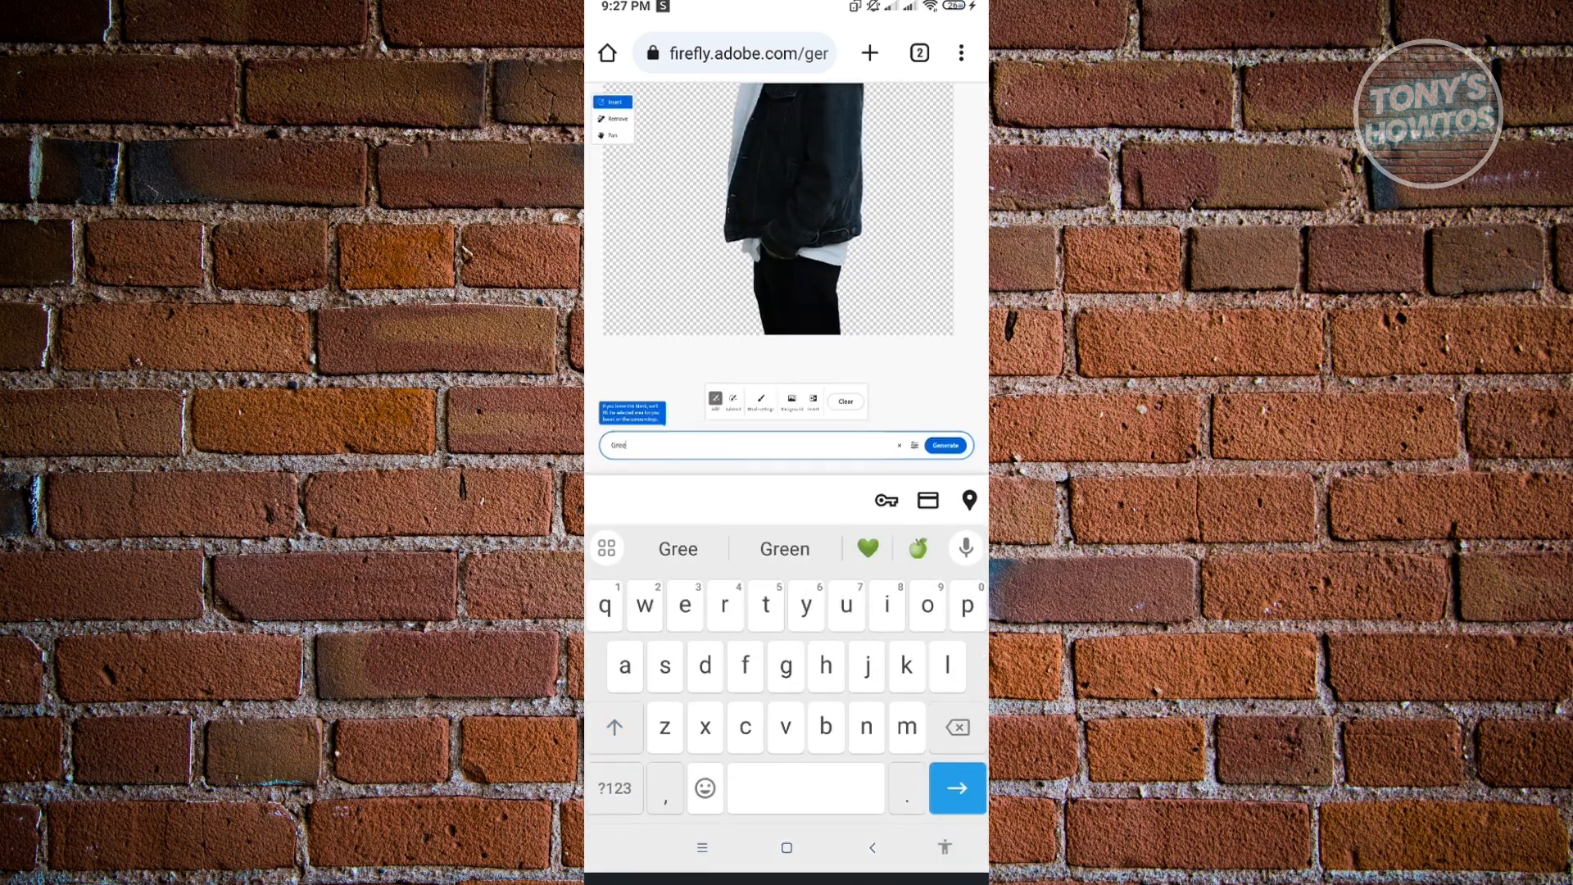
type("Green field d")
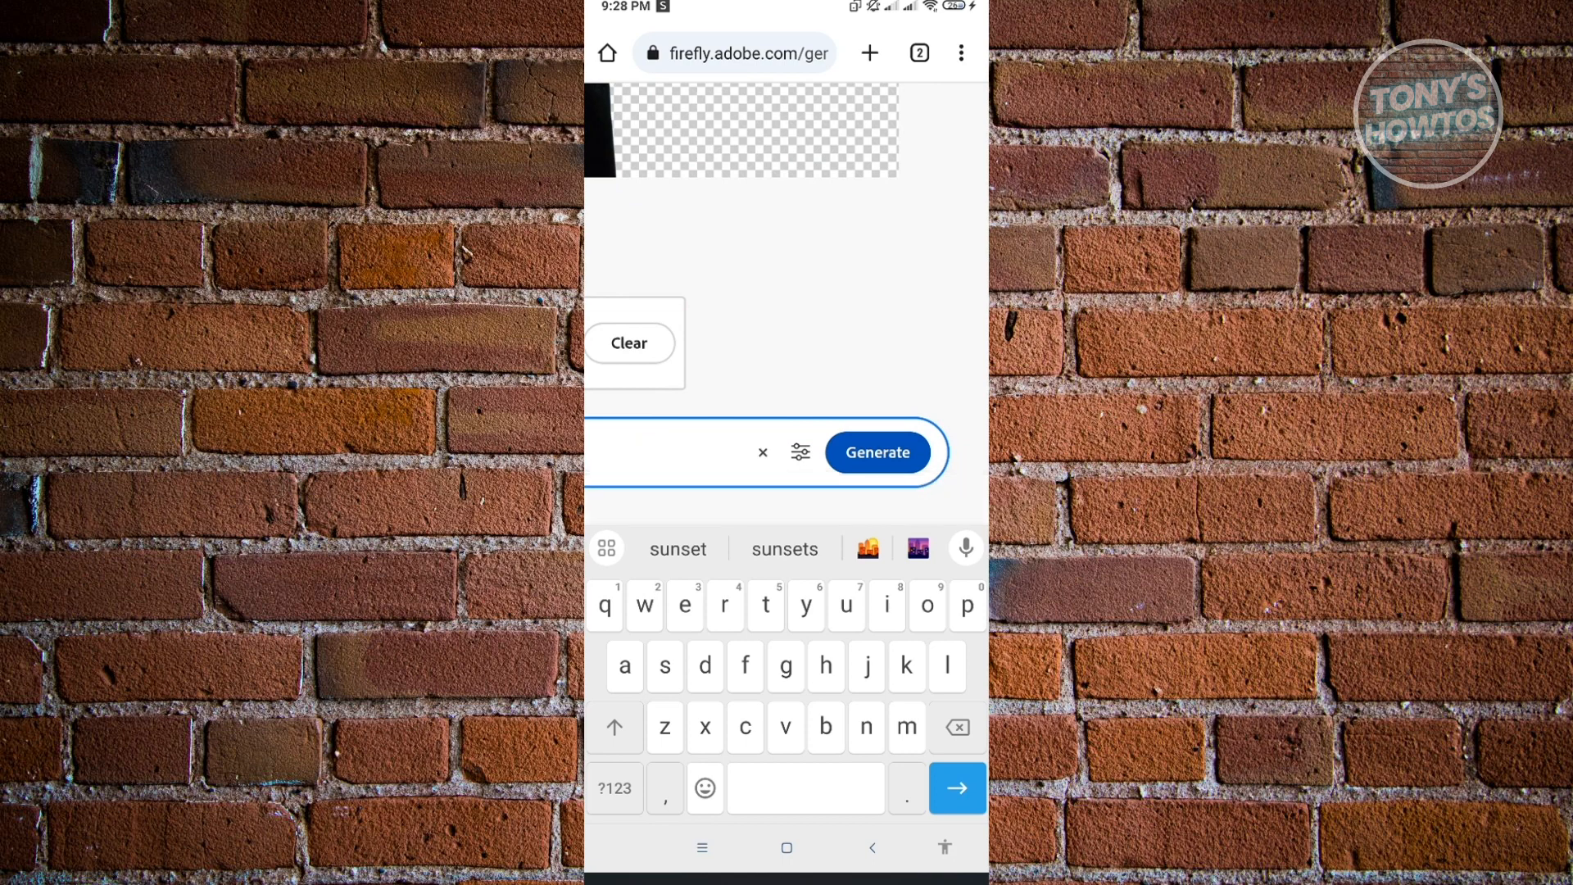
left_click(875, 453)
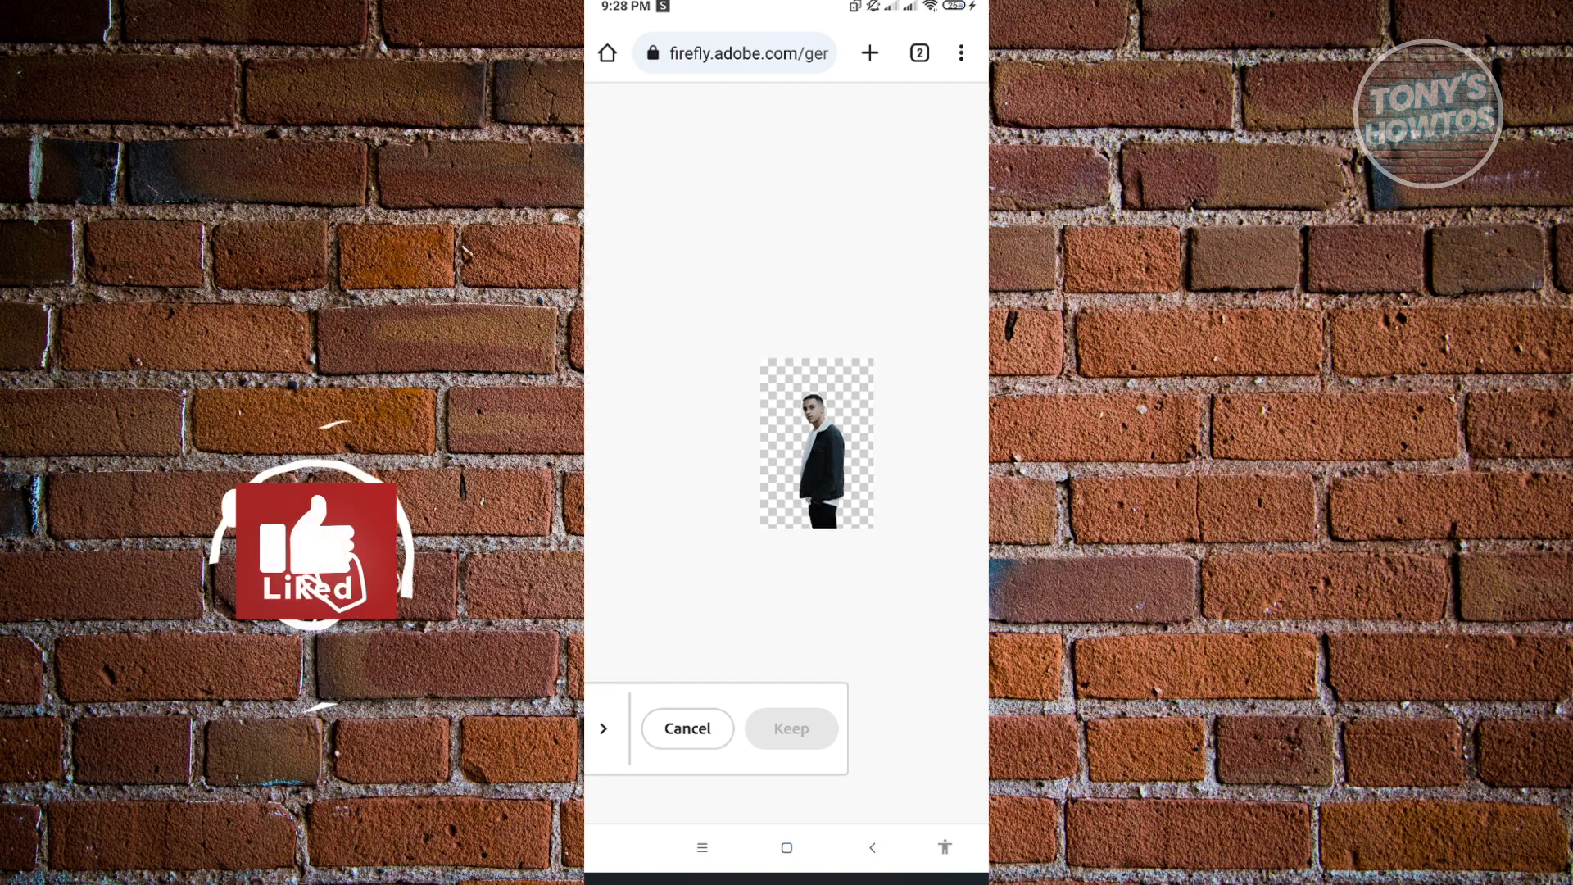
Step: Preview the background variations and keep the green field under an orange sunset sky
left_click(960, 52)
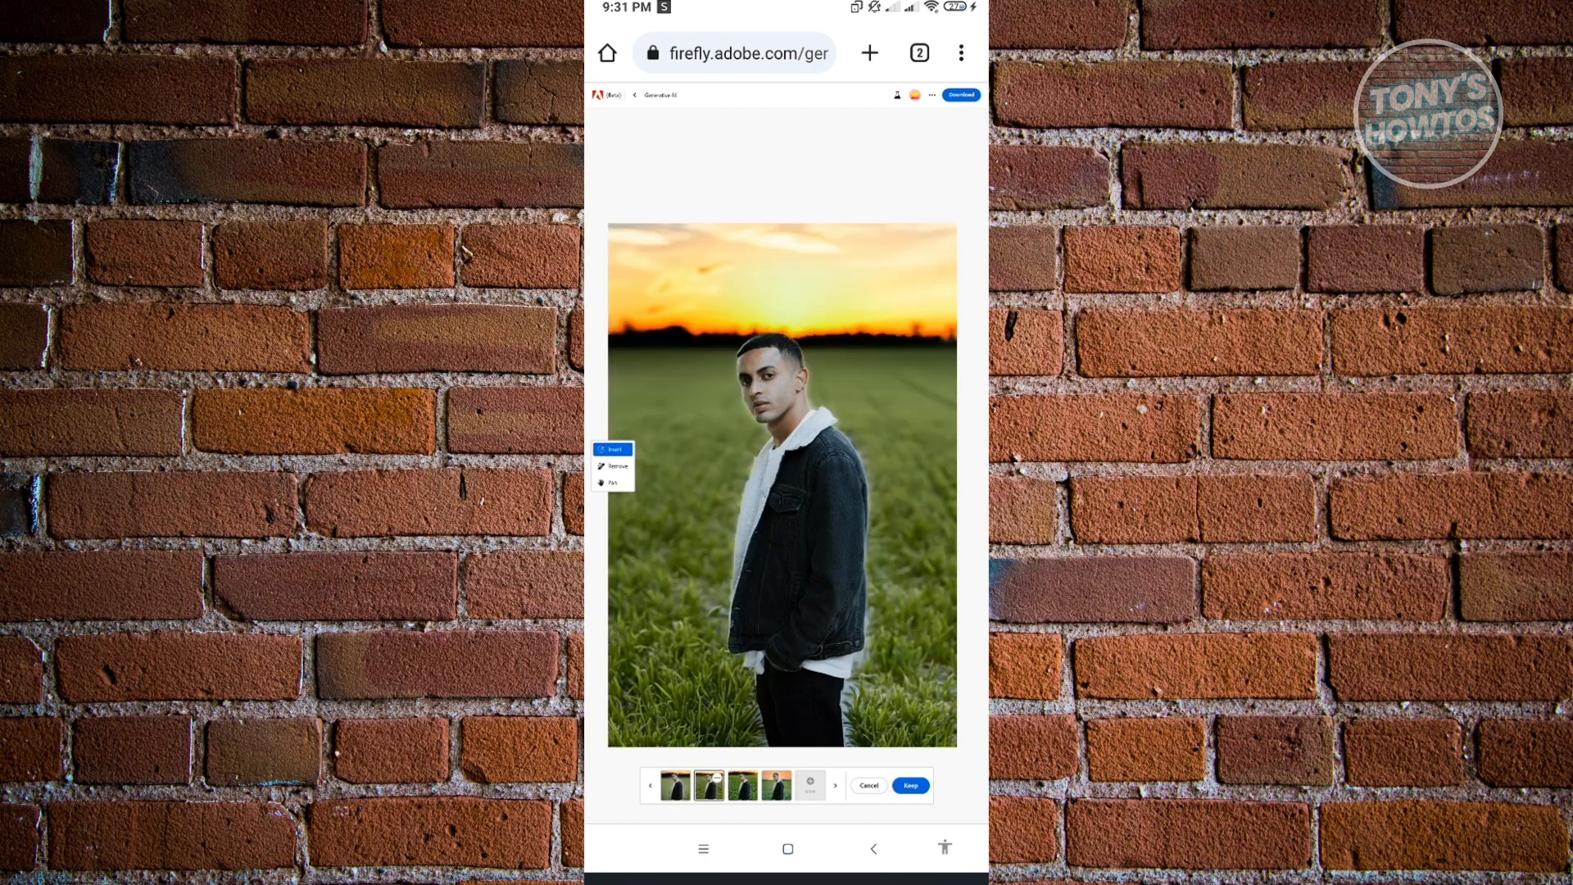
left_click(742, 785)
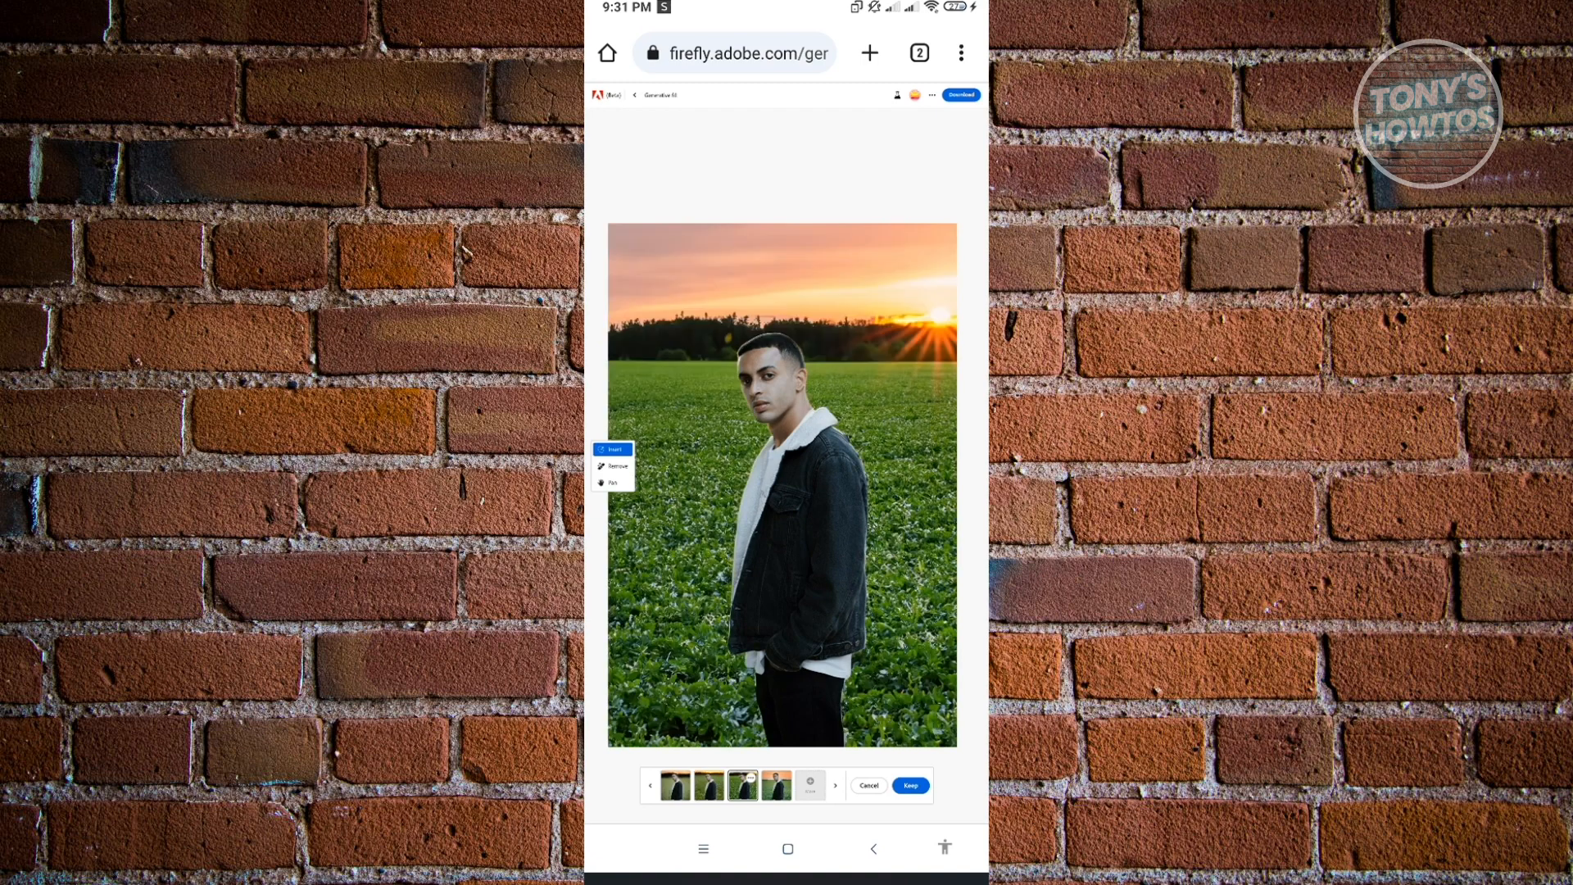
left_click(776, 785)
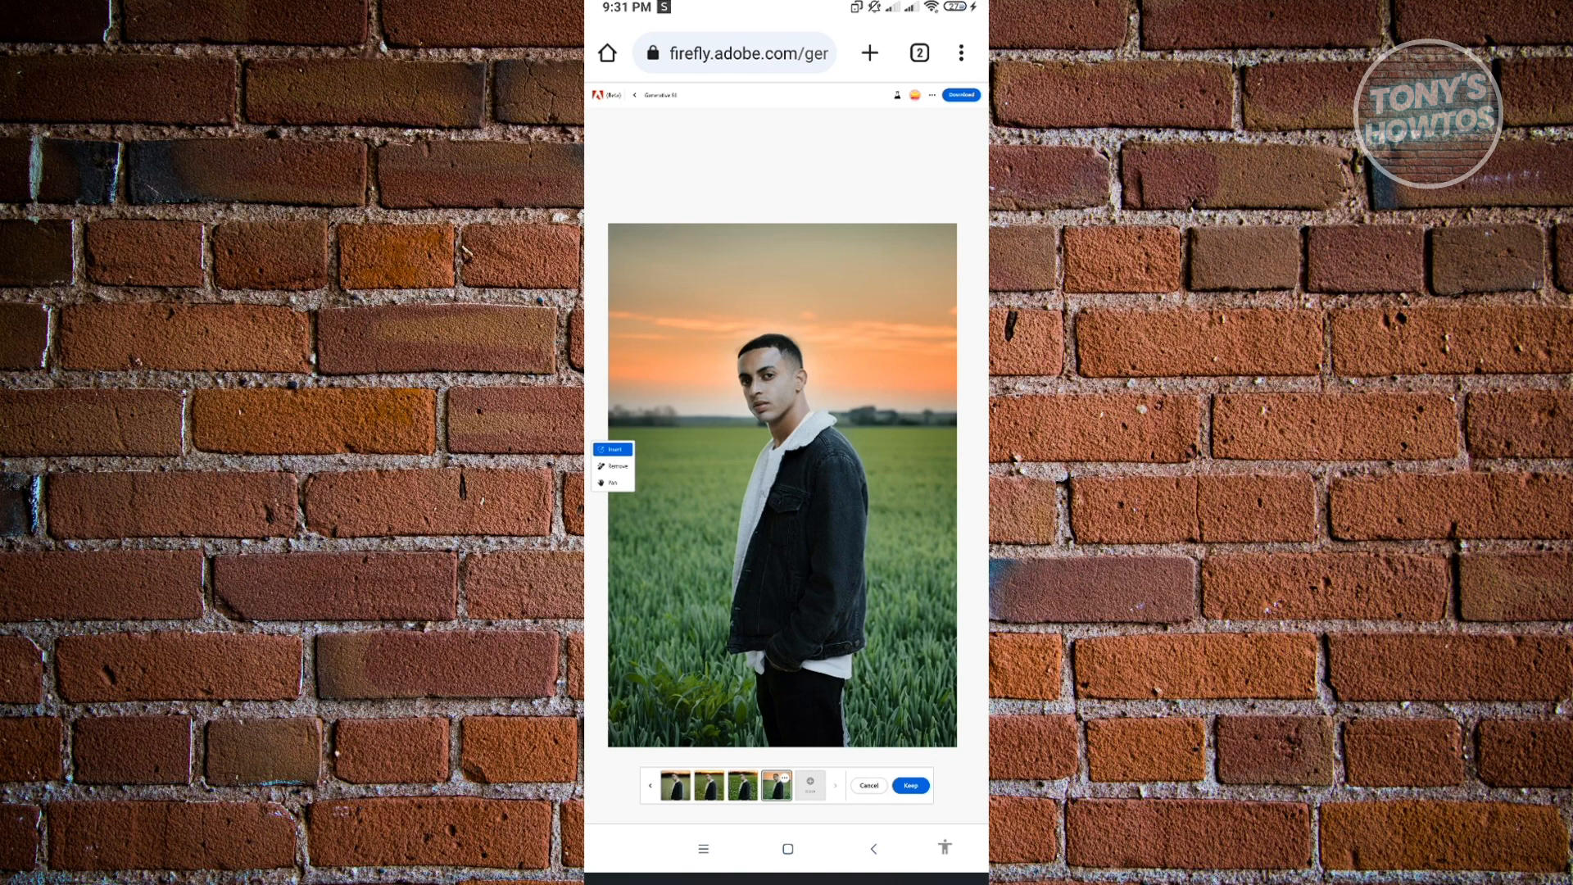
left_click(908, 785)
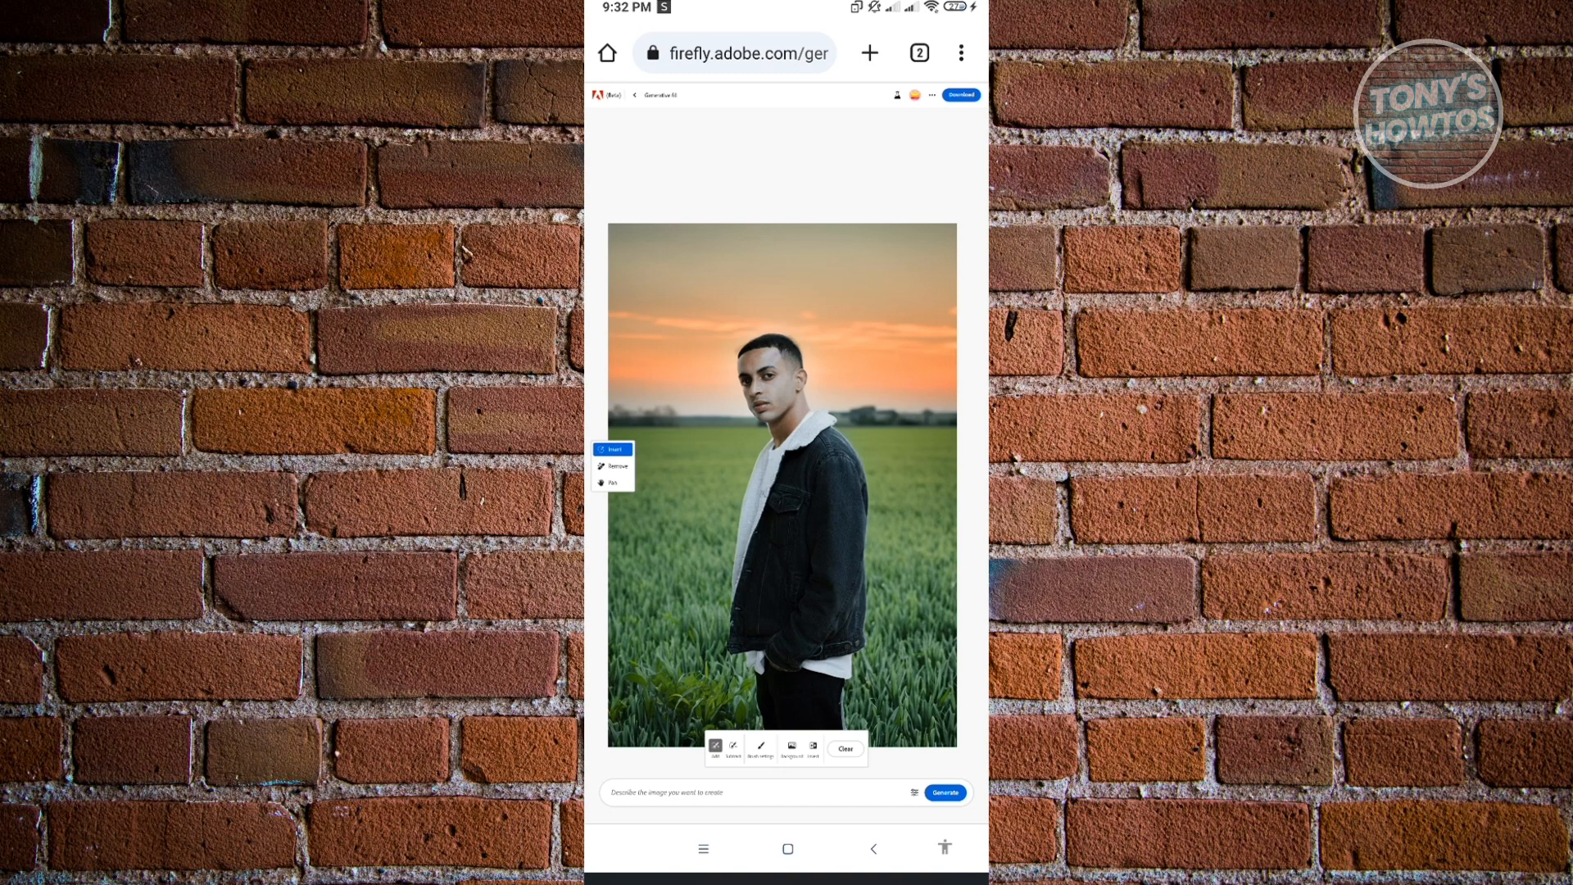
Step: Paint over the top of the man's head and generate a hat there
left_click_drag(742, 336, 822, 336)
type("Hat")
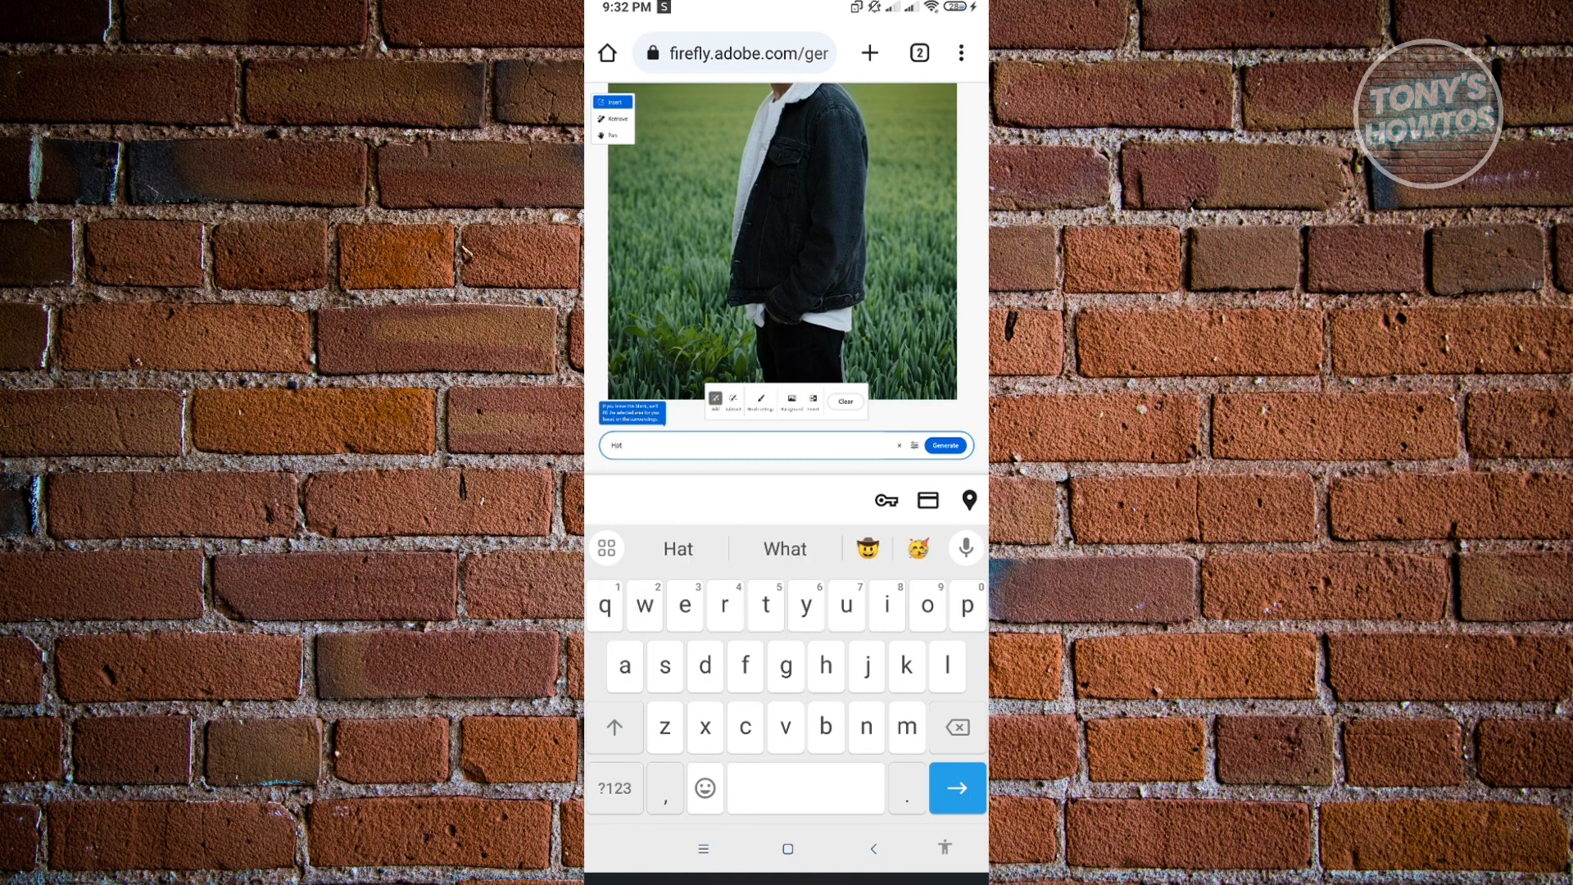
left_click(942, 444)
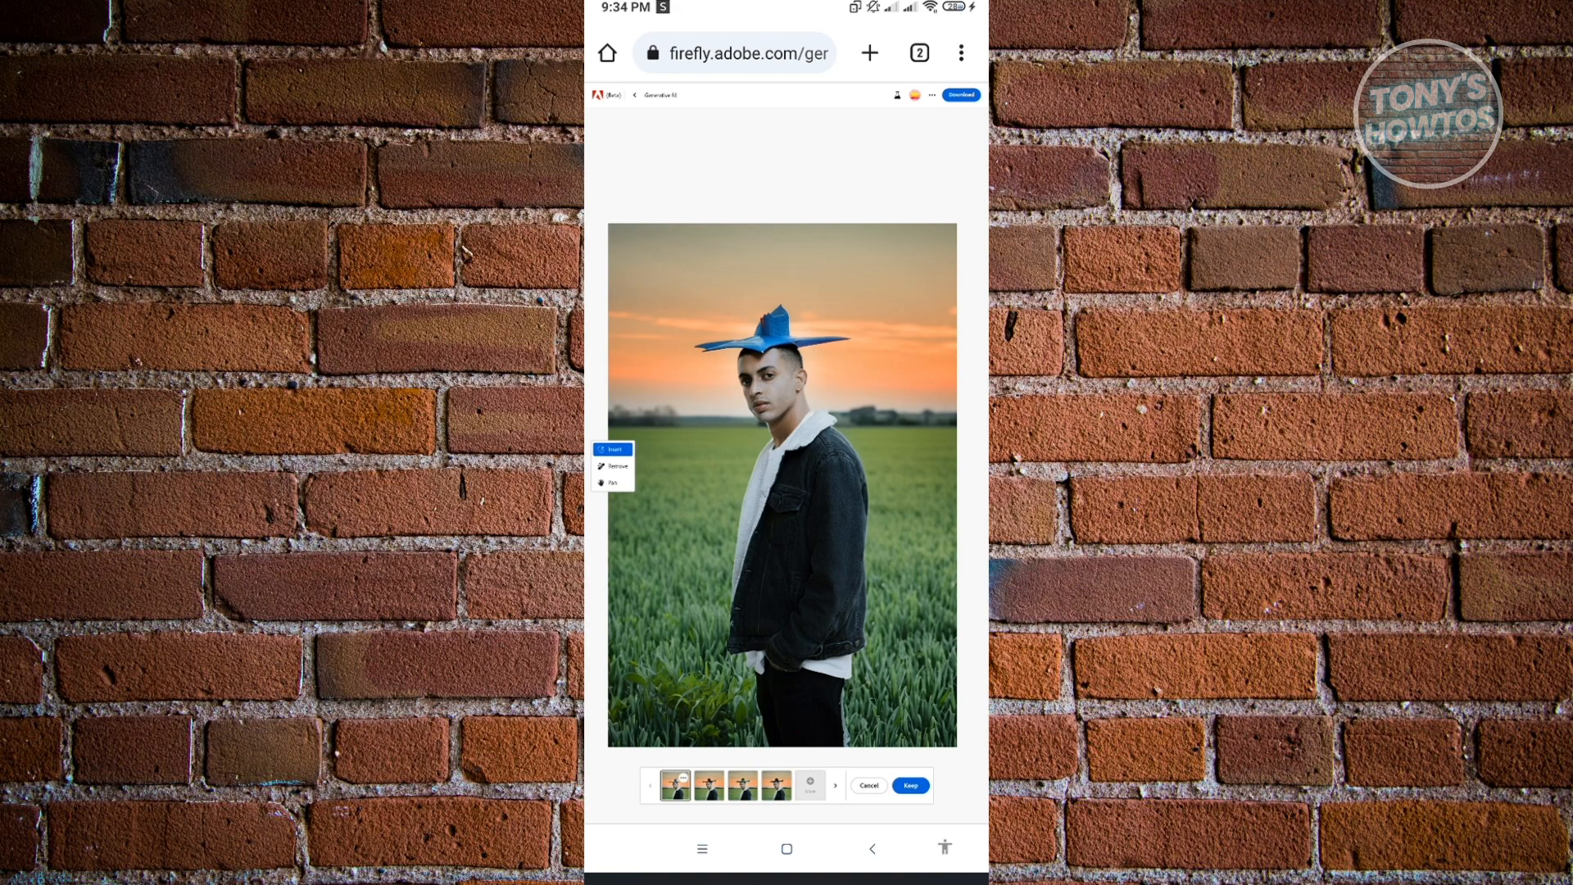
Step: Preview another generated hat variation to find the green hat
left_click(706, 792)
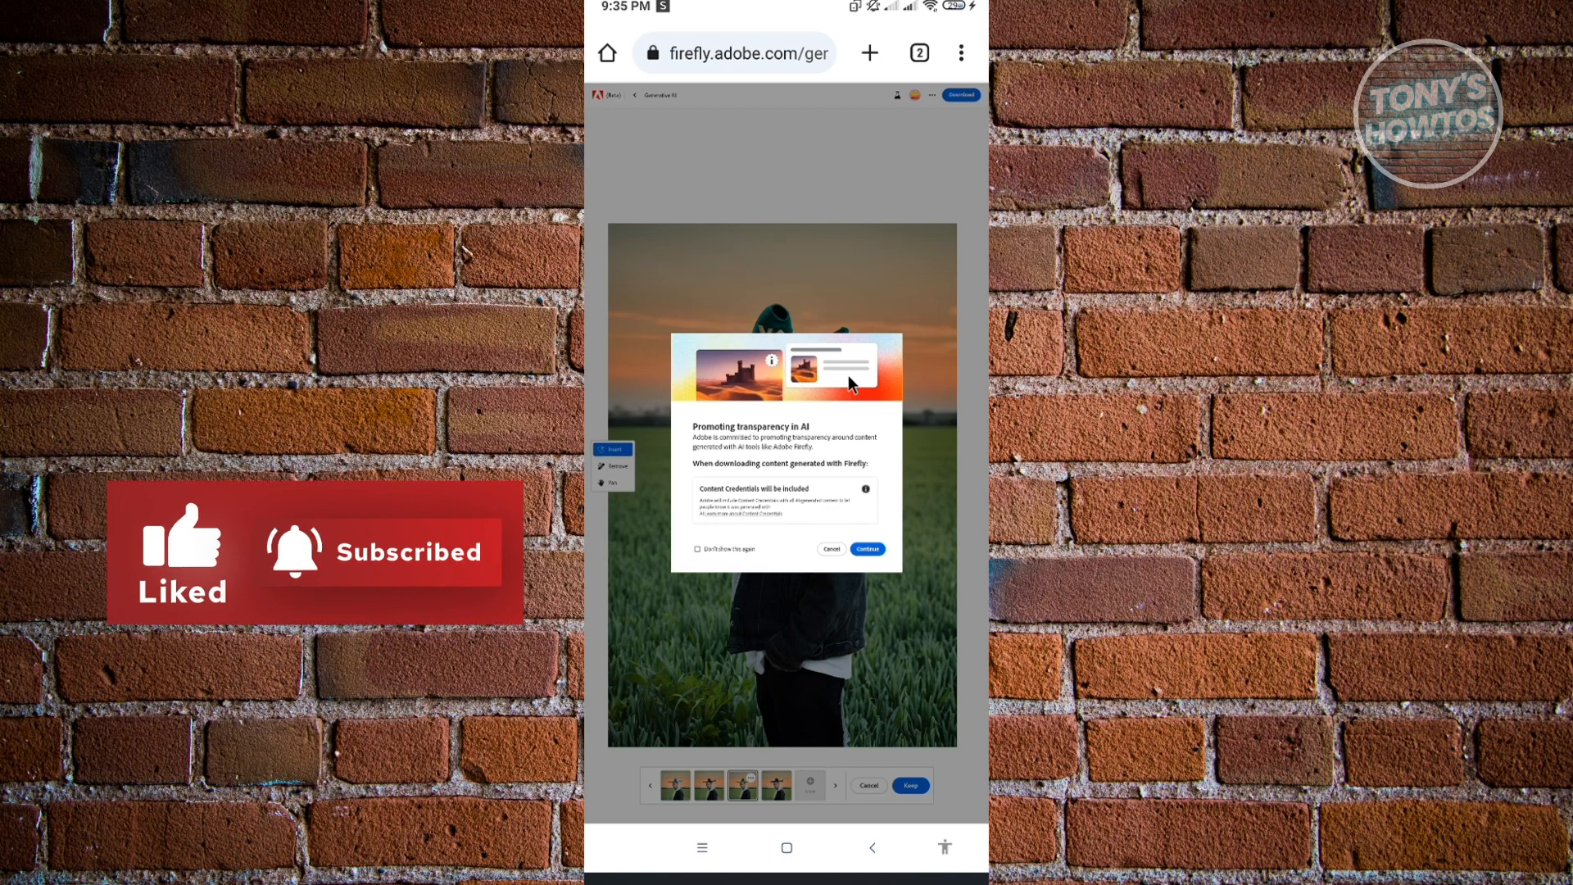
Step: Accept the Content Credentials transparency notice to download the green-hat portrait
left_click(866, 549)
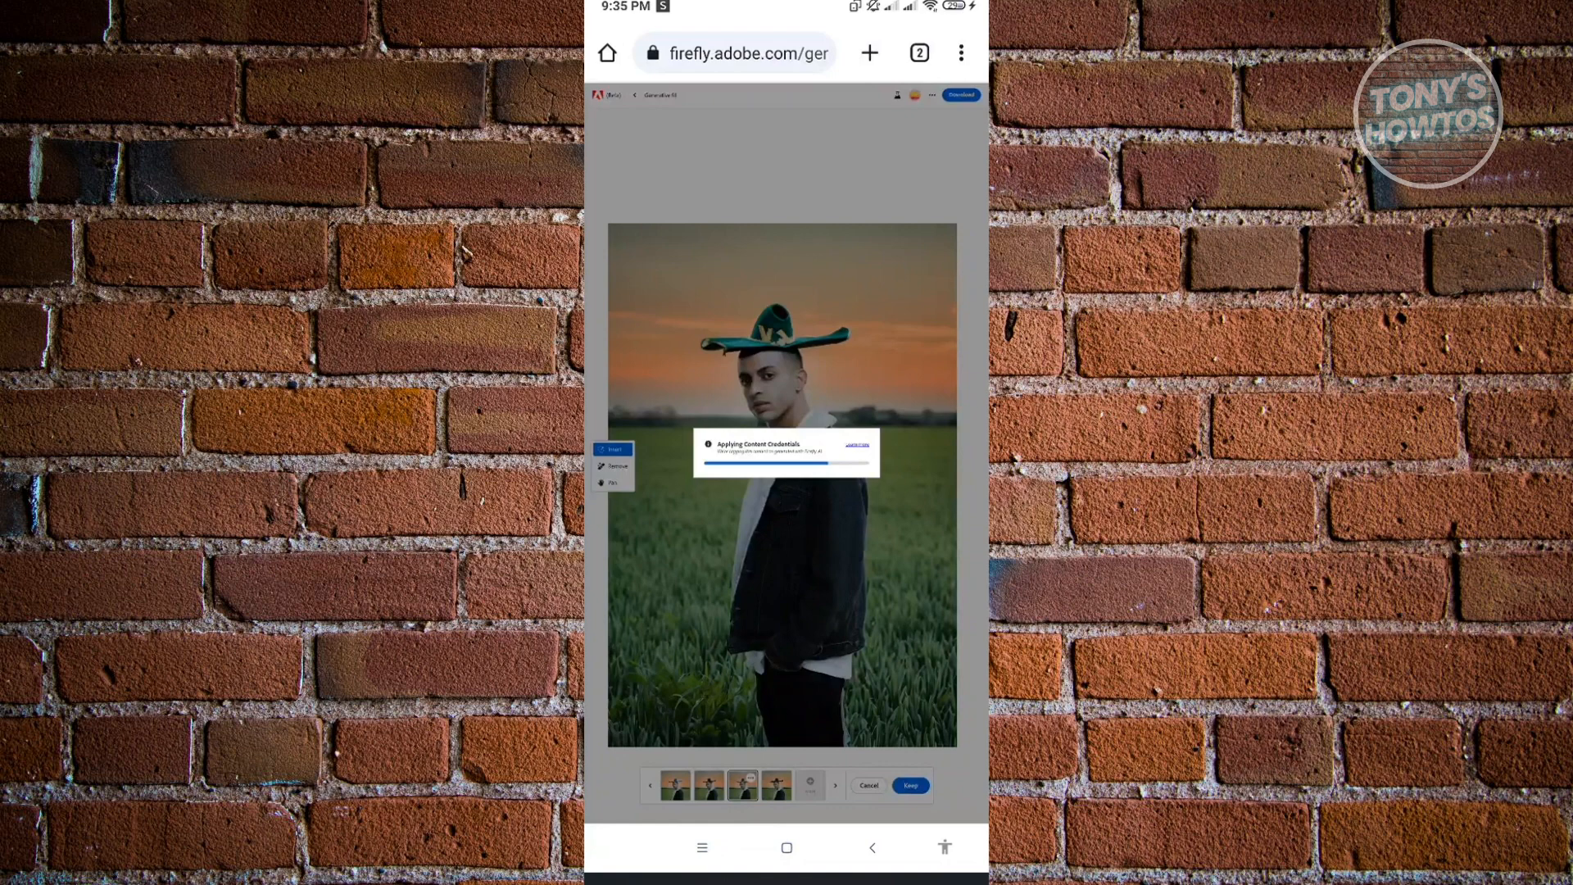
left_click(959, 94)
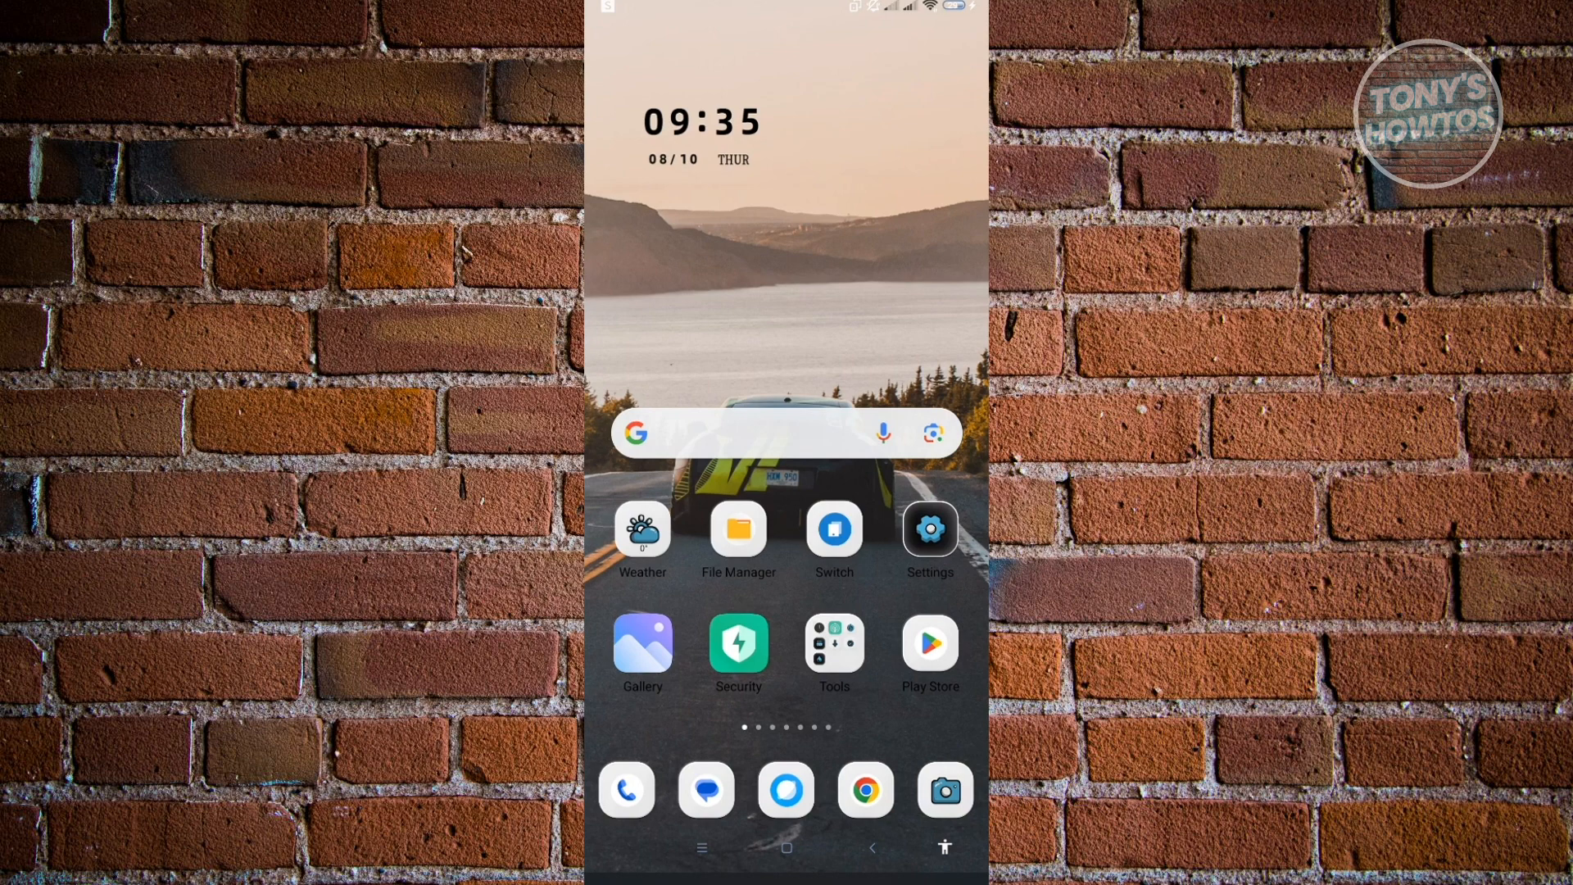
Step: Open Gallery and view the original plain-background portrait under Today
left_click(643, 646)
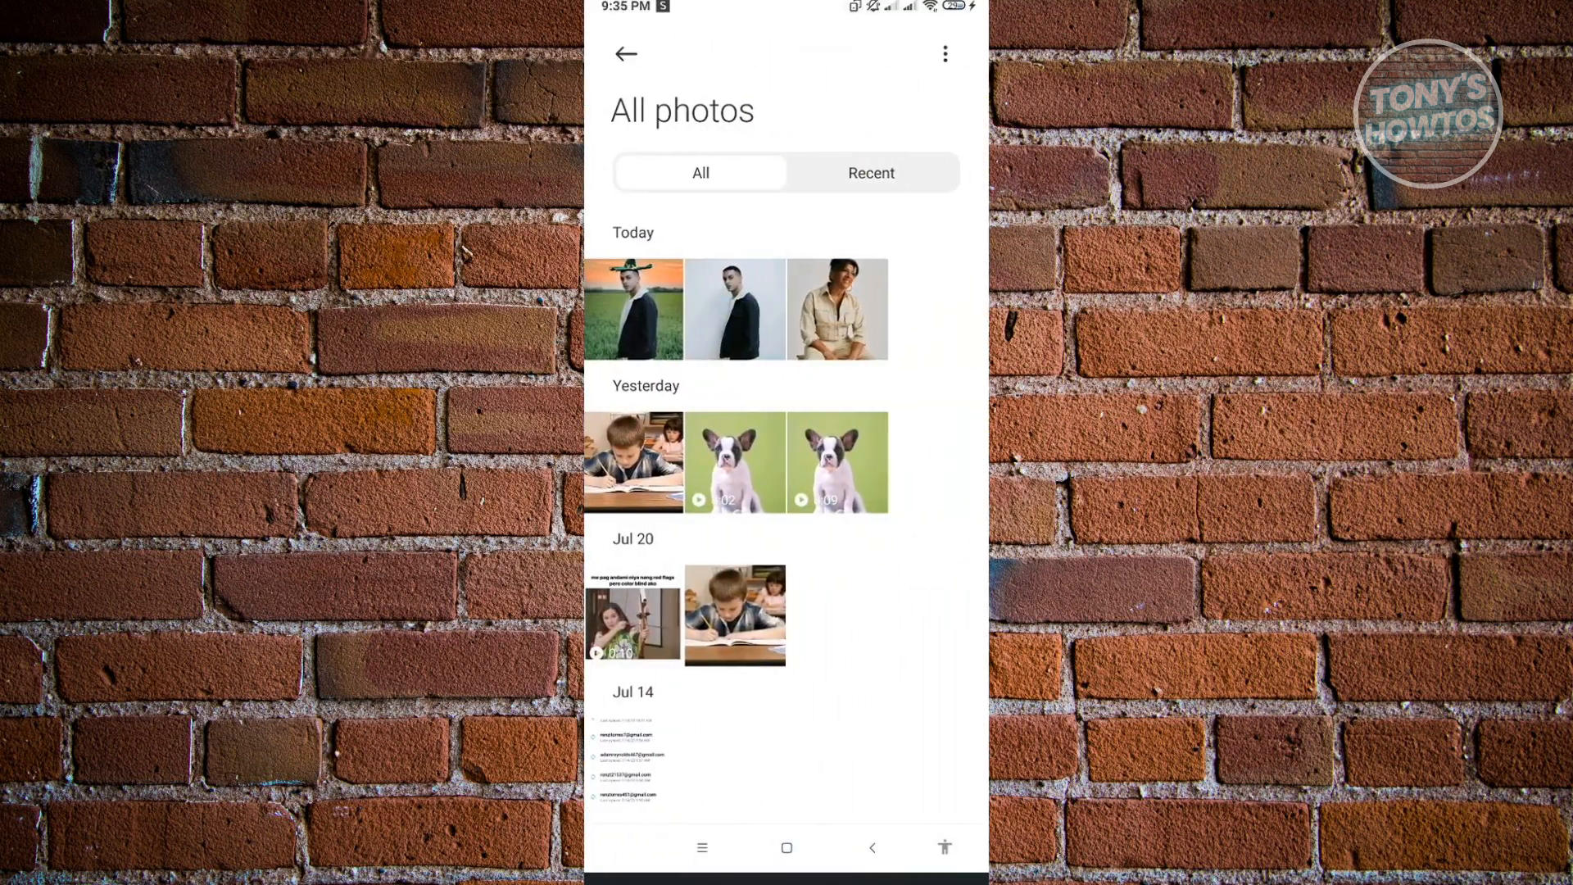
left_click(734, 308)
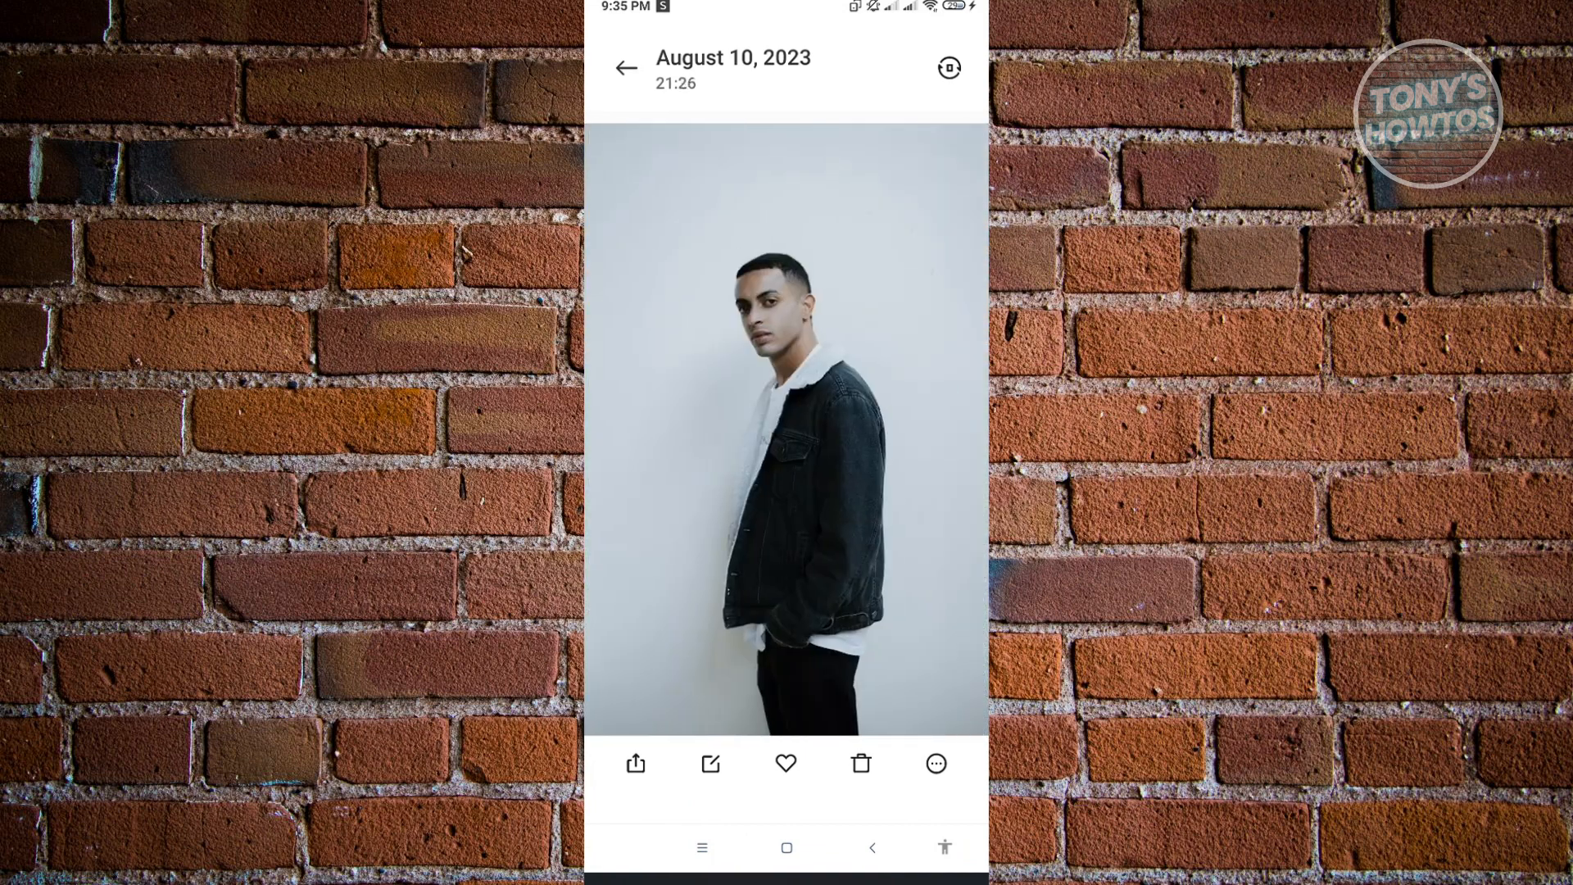